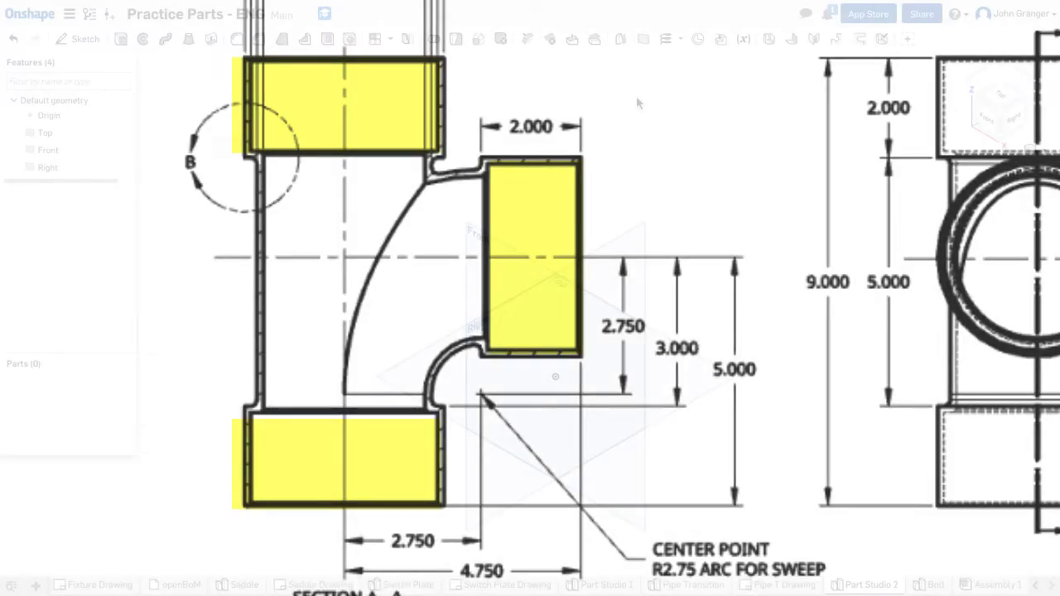
Start Sketch 1 on the Top plane, view it normal, and draw a circle centred on the origin
{"action": "left_click", "coordinate": [870, 583]}
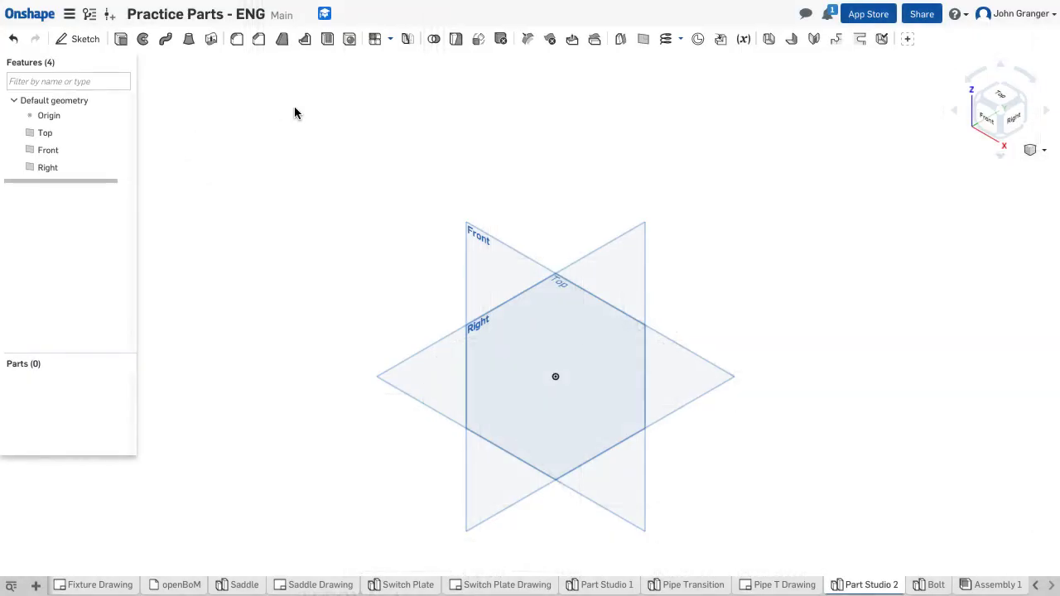
{"action": "mouse_move", "coordinate": [255, 123]}
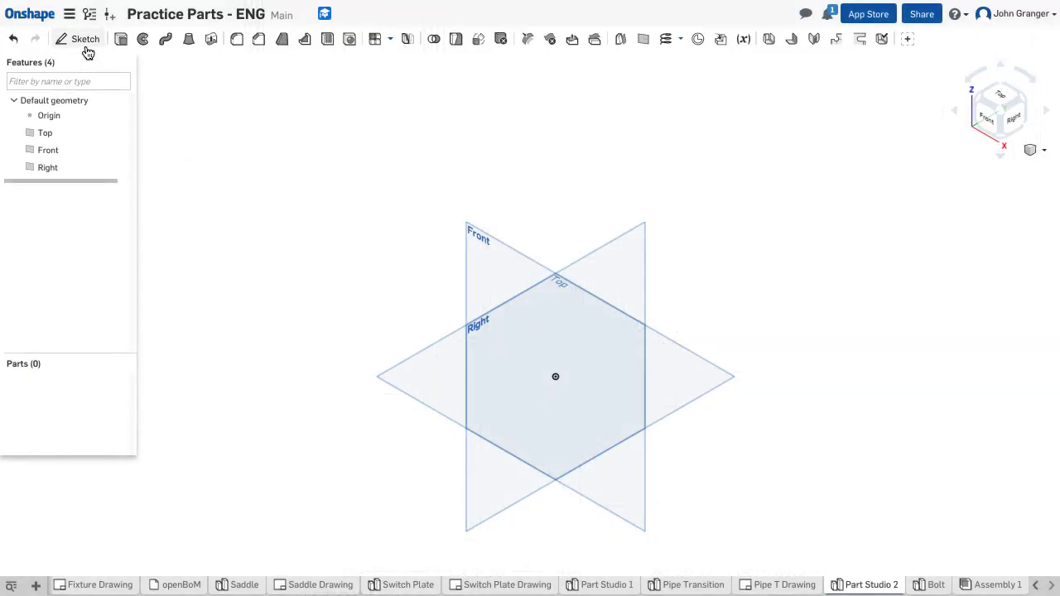
{"action": "left_click", "coordinate": [84, 40]}
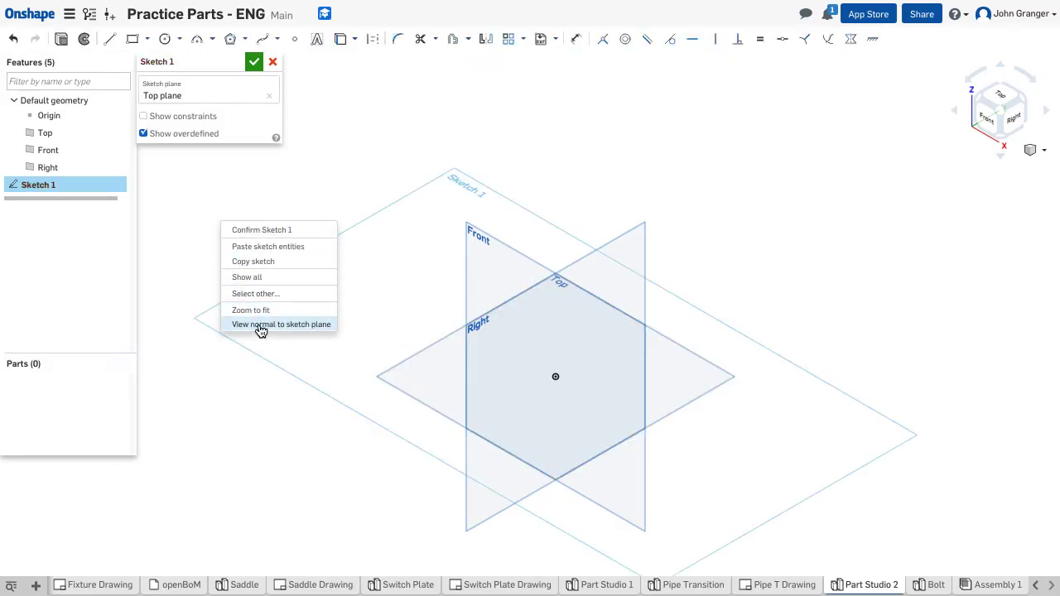
{"action": "left_click", "coordinate": [281, 323]}
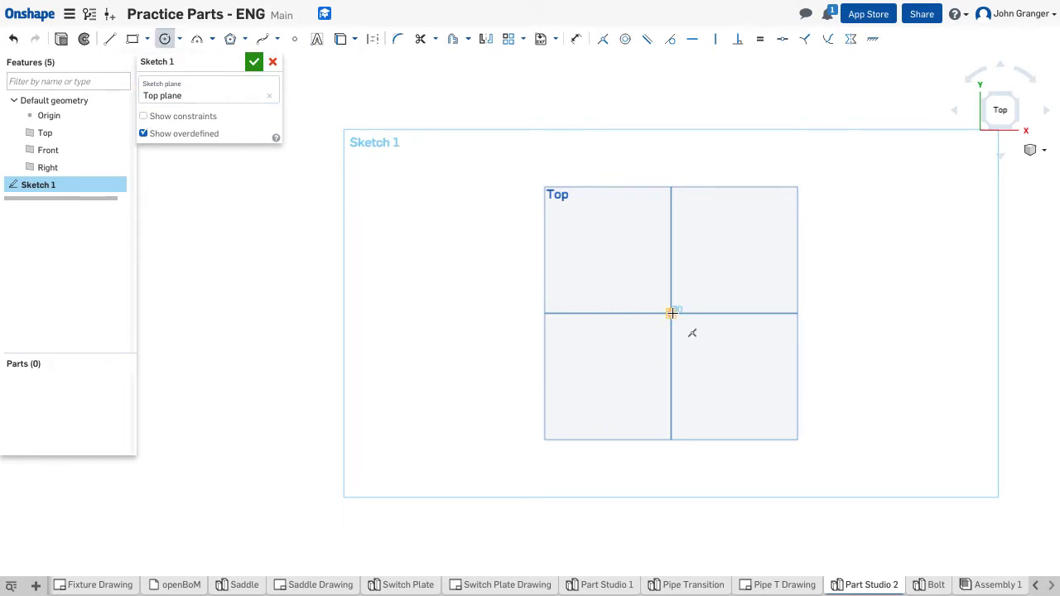
{"action": "left_click_drag", "start_coordinate": [671, 313], "coordinate": [715, 268]}
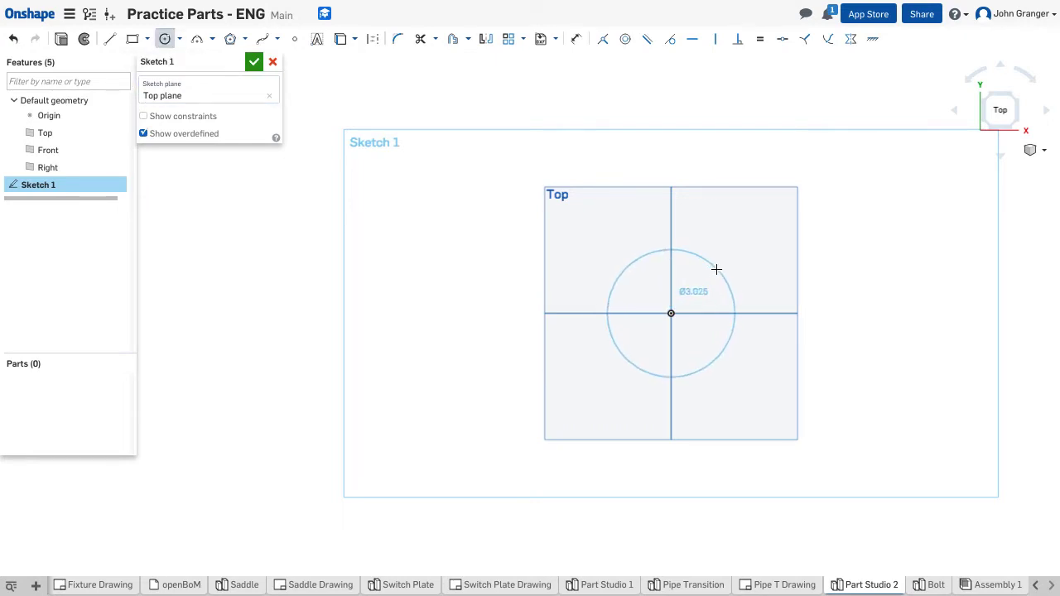
{"action": "left_click", "coordinate": [715, 268]}
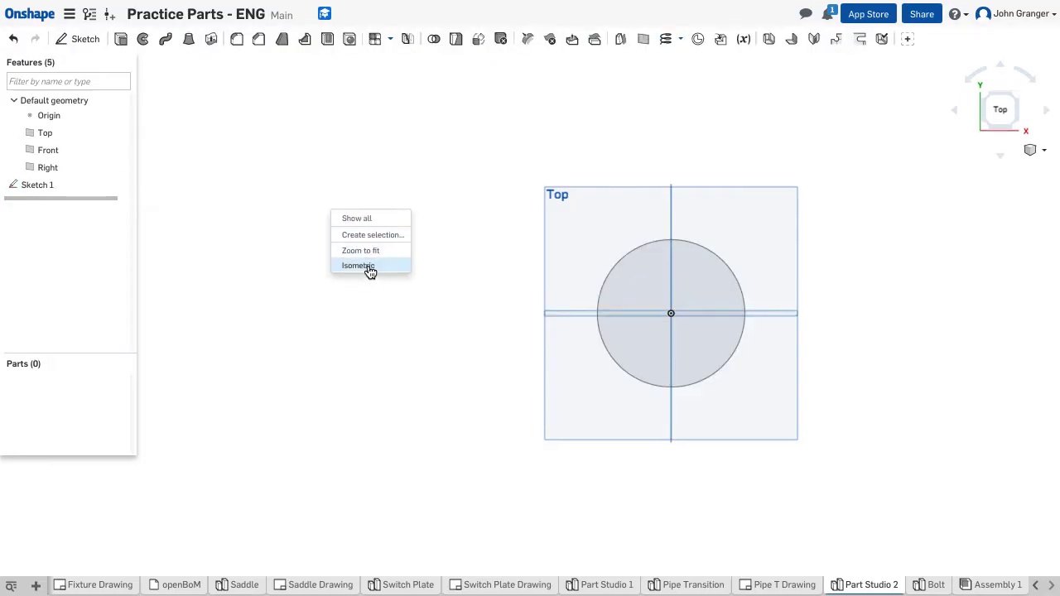
Extrude the Sketch 1 circle to a blind depth, creating the solid cylinder Part 1
{"action": "left_click", "coordinate": [357, 265]}
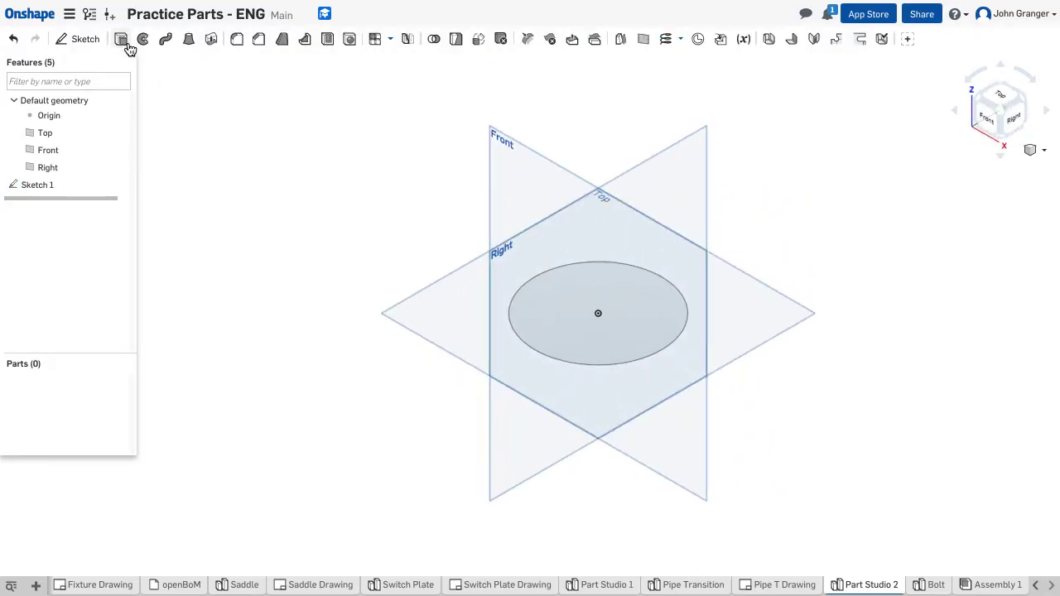
{"action": "left_click", "coordinate": [121, 40]}
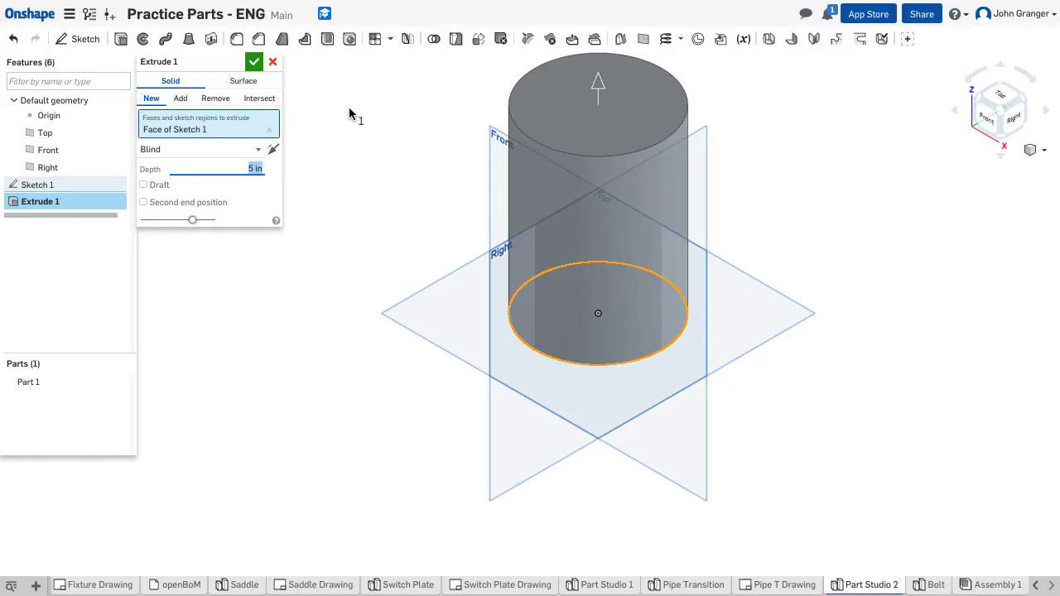
{"action": "left_click", "coordinate": [255, 61]}
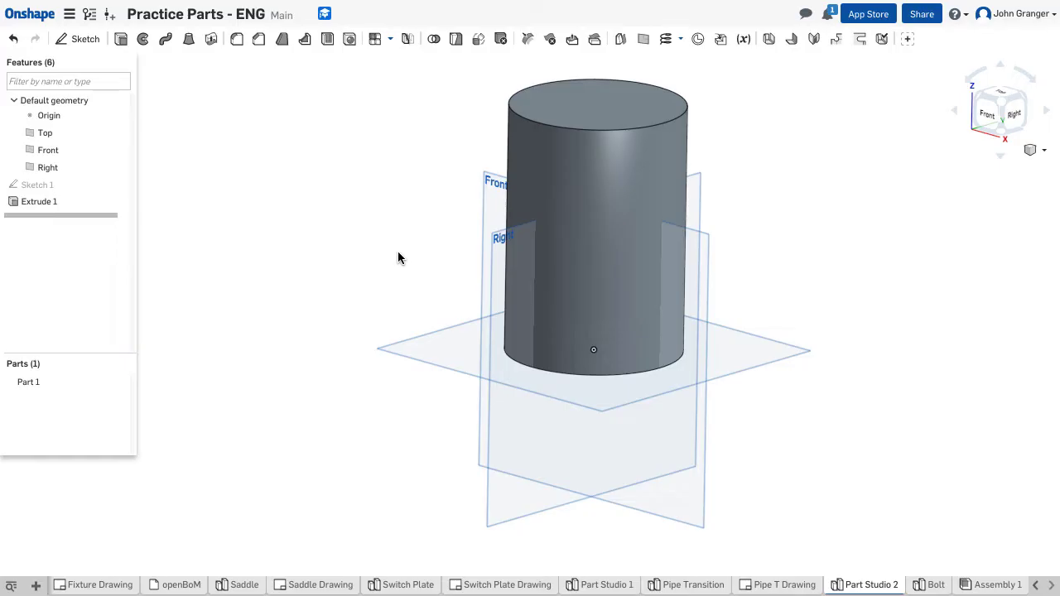
{"action": "mouse_move", "coordinate": [911, 150]}
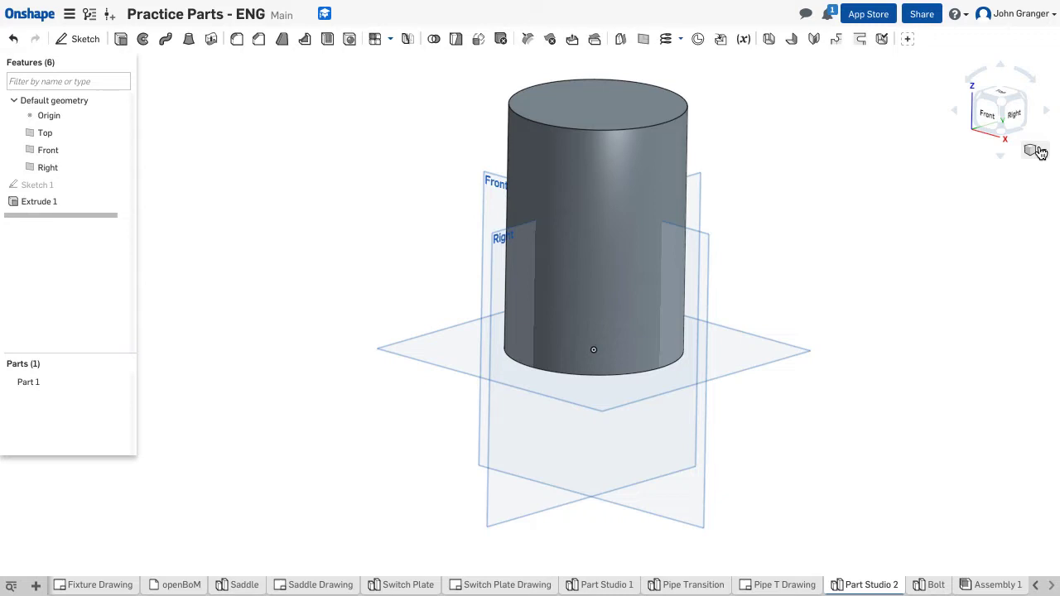
Turn on a section view through the Right plane to reveal the cylinder's solid interior
{"action": "left_click", "coordinate": [1033, 149]}
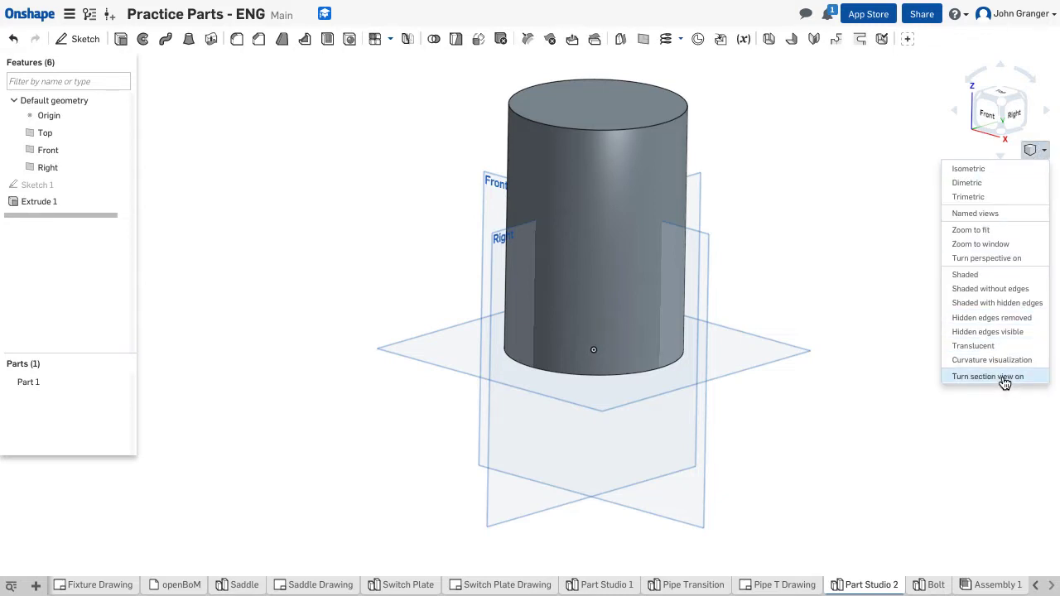
{"action": "left_click", "coordinate": [987, 375]}
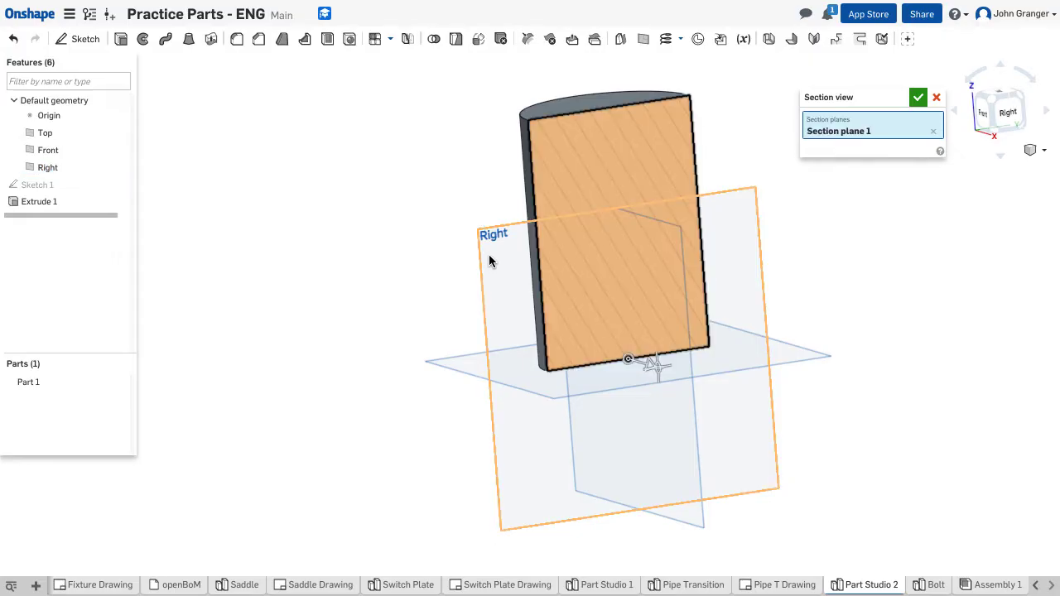
{"action": "left_click", "coordinate": [917, 96]}
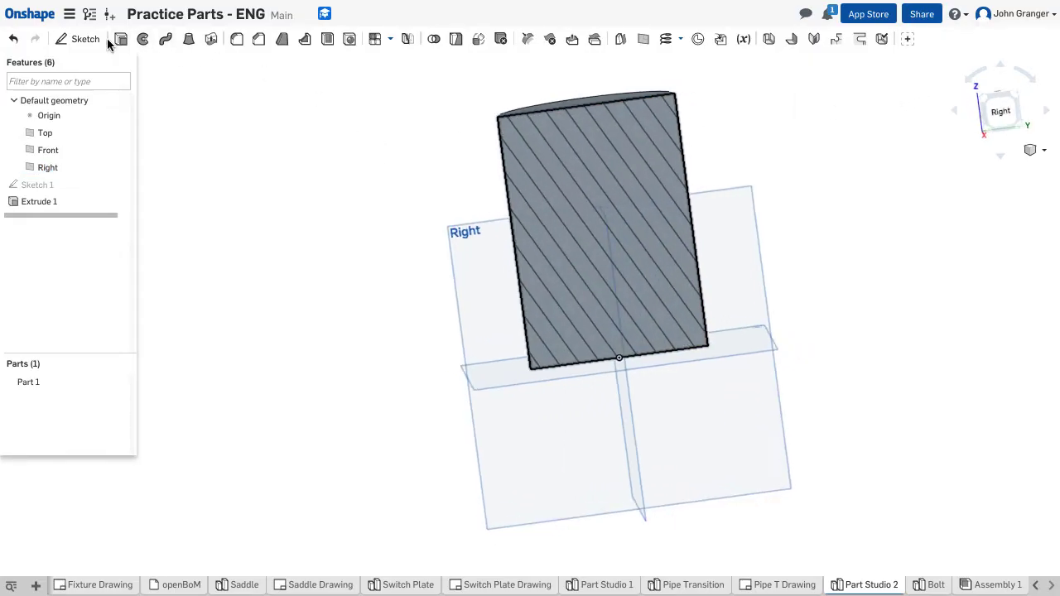
On the Right plane, add a horizontal construction line dimensioned 0.25 above the base and 2.75 from the axis
{"action": "left_click", "coordinate": [86, 40]}
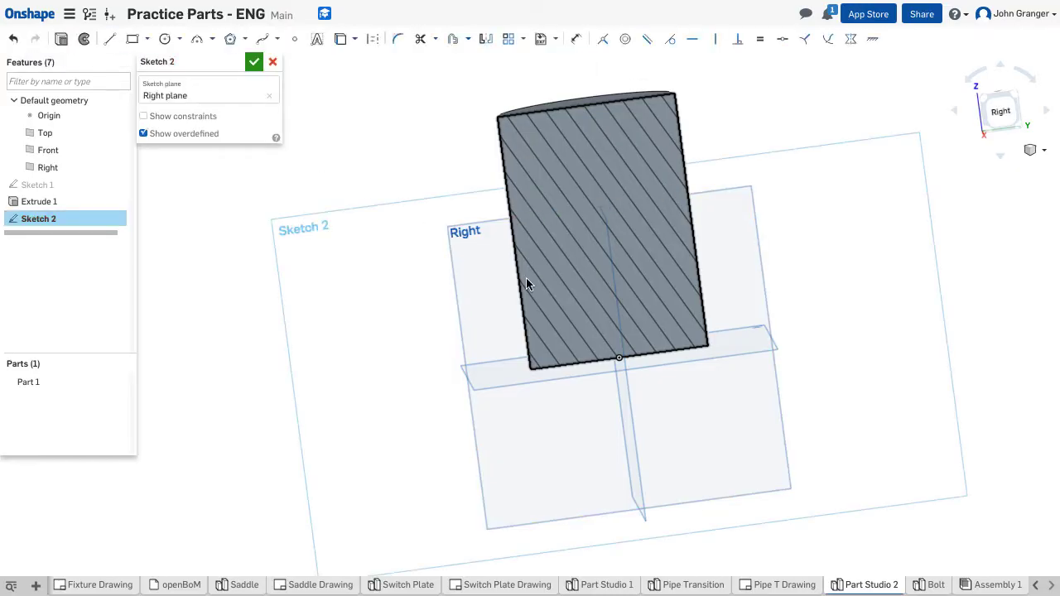
{"action": "right_click", "coordinate": [530, 285]}
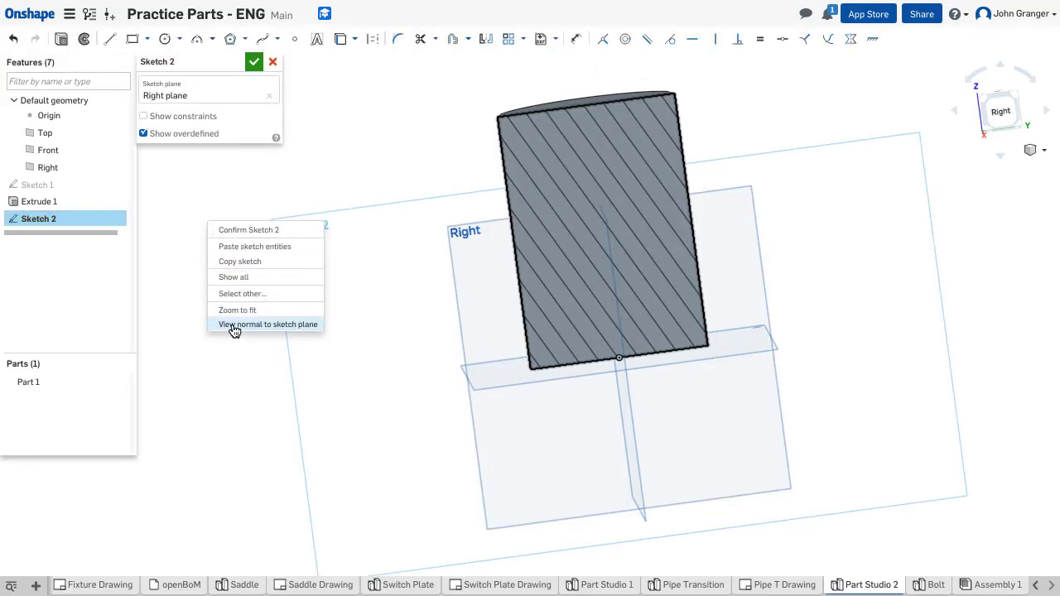
{"action": "left_click", "coordinate": [268, 323]}
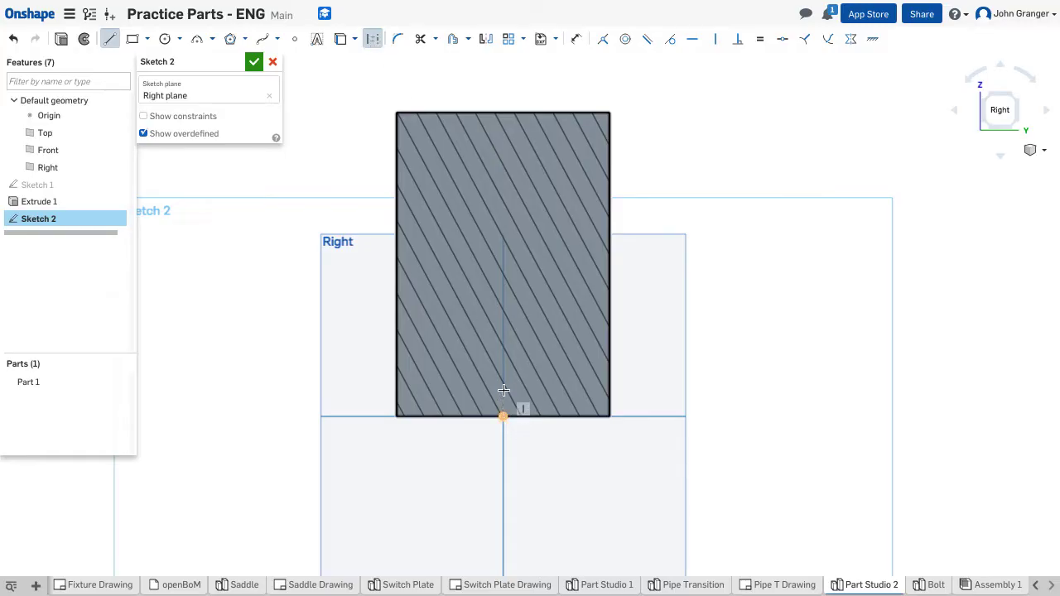
{"action": "mouse_move", "coordinate": [503, 382]}
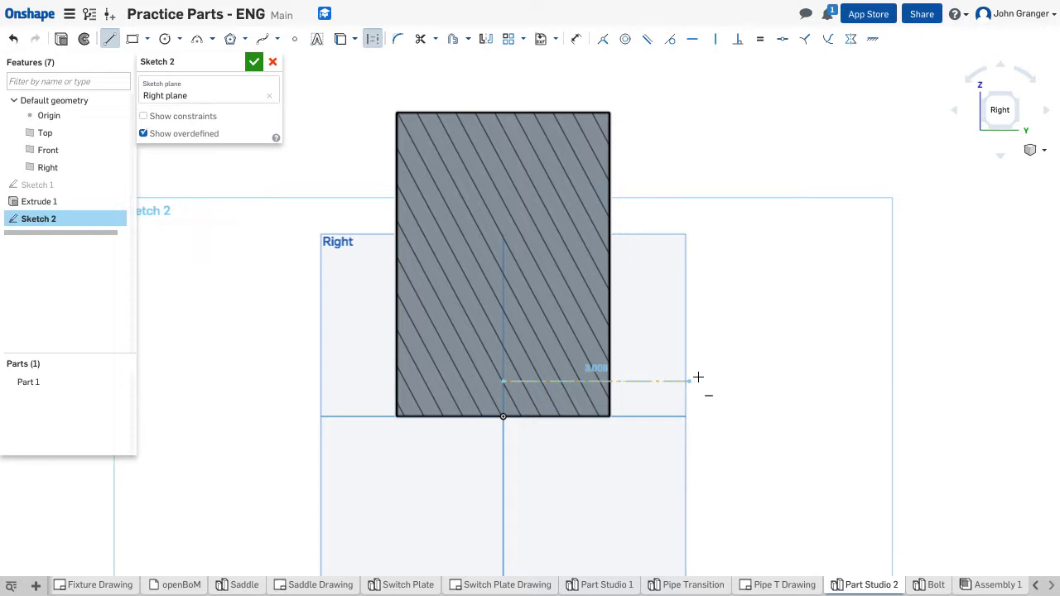
{"action": "right_click", "coordinate": [698, 379]}
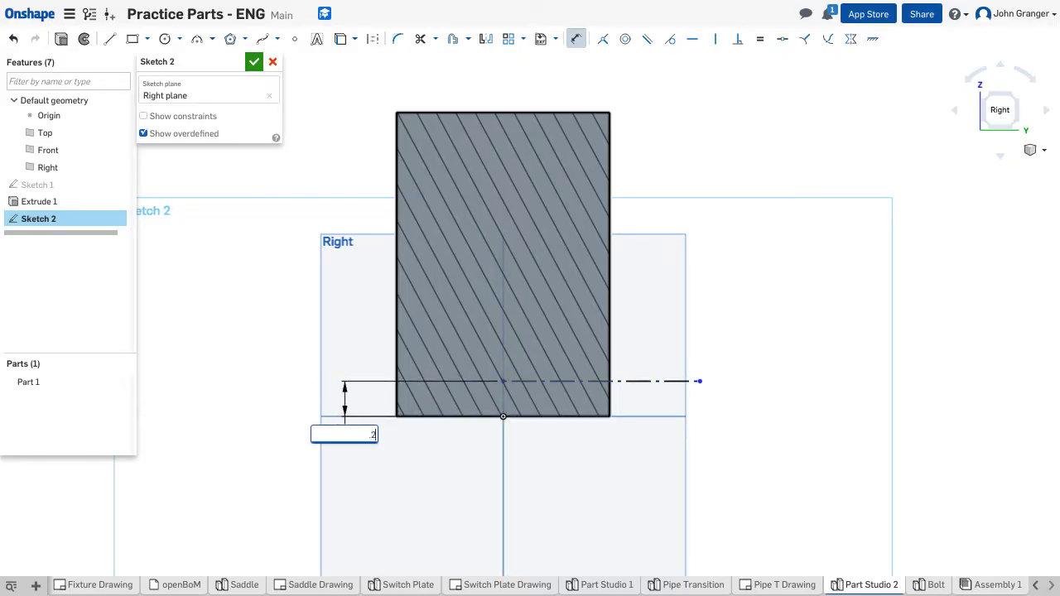
{"action": "type", "text": "0.25"}
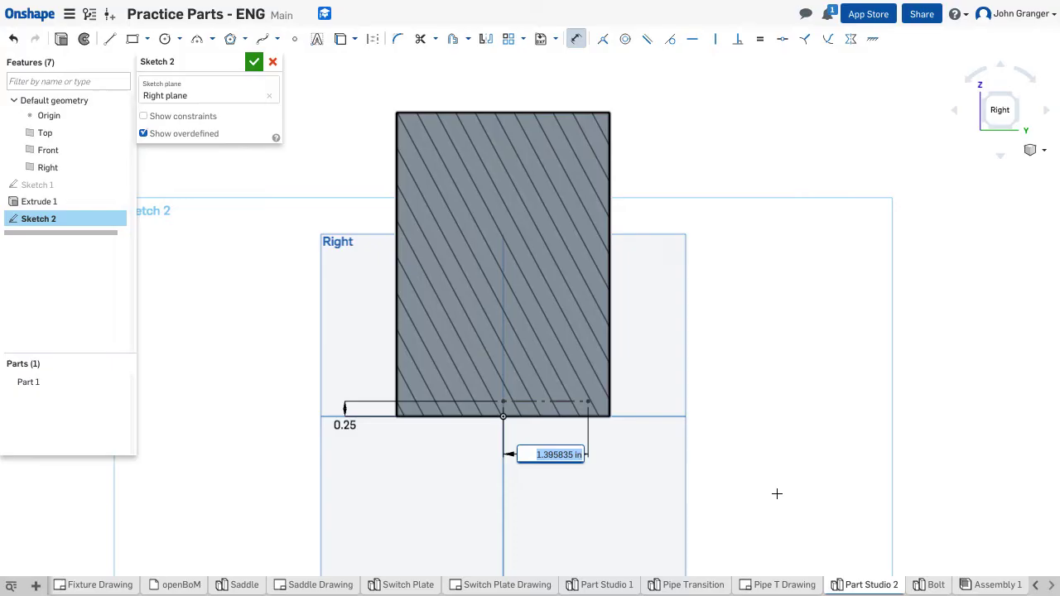
{"action": "mouse_move", "coordinate": [758, 500]}
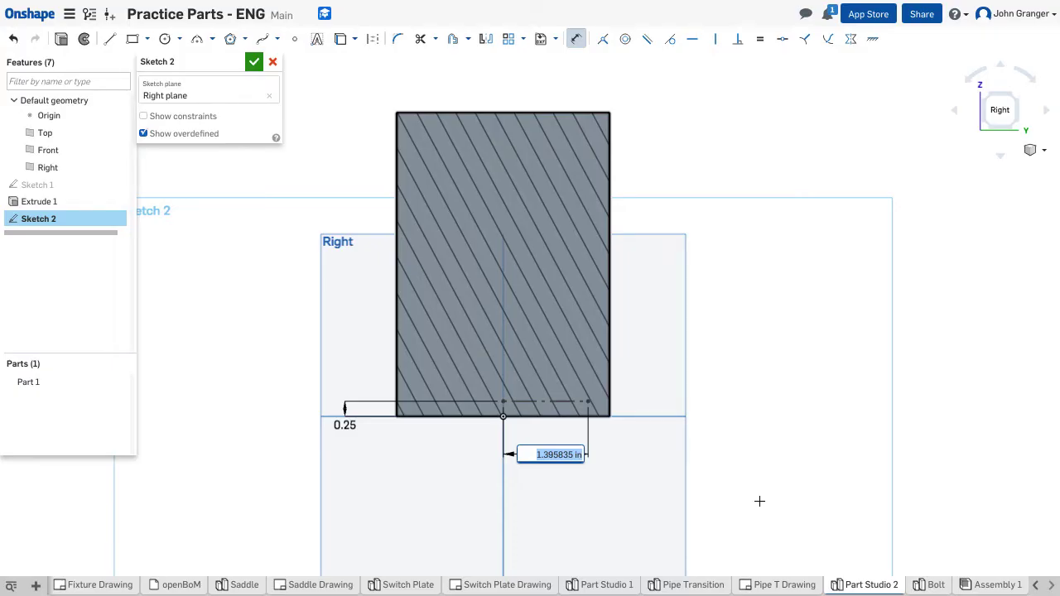
{"action": "type", "text": "2.75"}
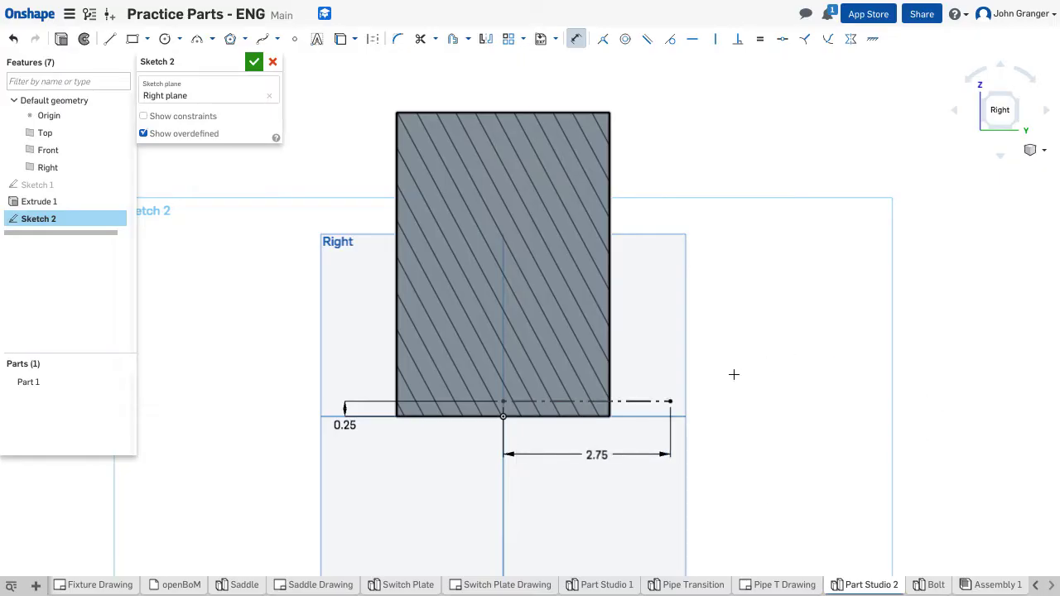
{"action": "mouse_move", "coordinate": [782, 369]}
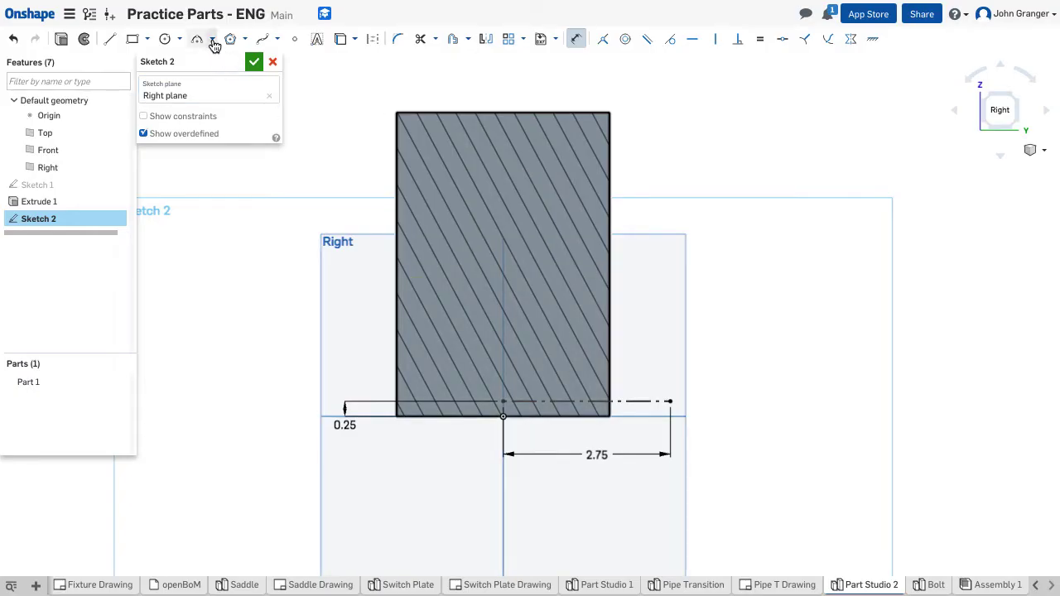
Draw a centre-point quarter arc of radius 2.75 rising from the base centre and accept Sketch 2
{"action": "left_click", "coordinate": [212, 39]}
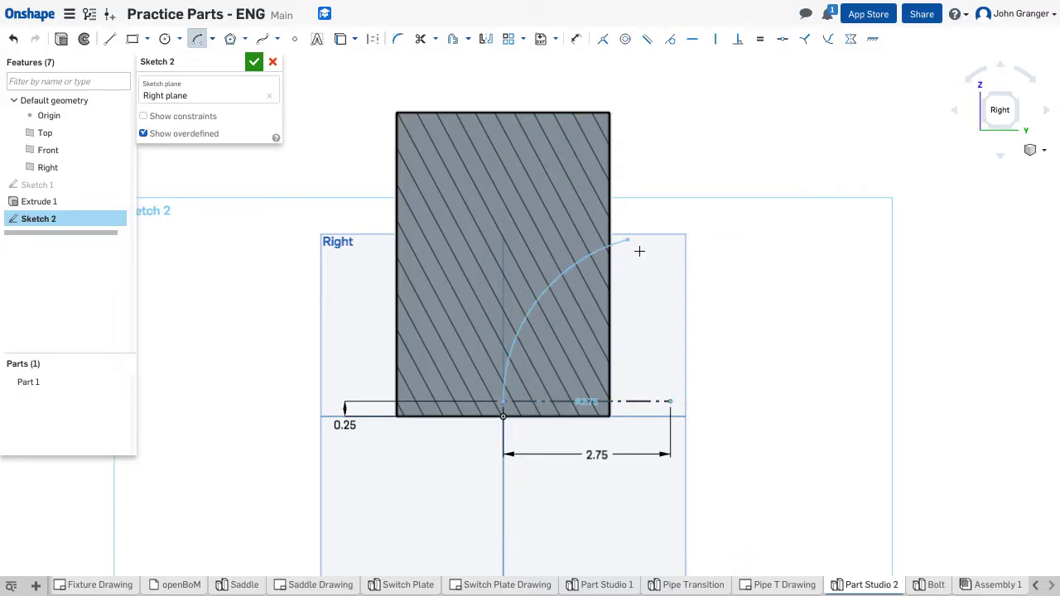
{"action": "left_click_drag", "start_coordinate": [626, 240], "coordinate": [669, 235]}
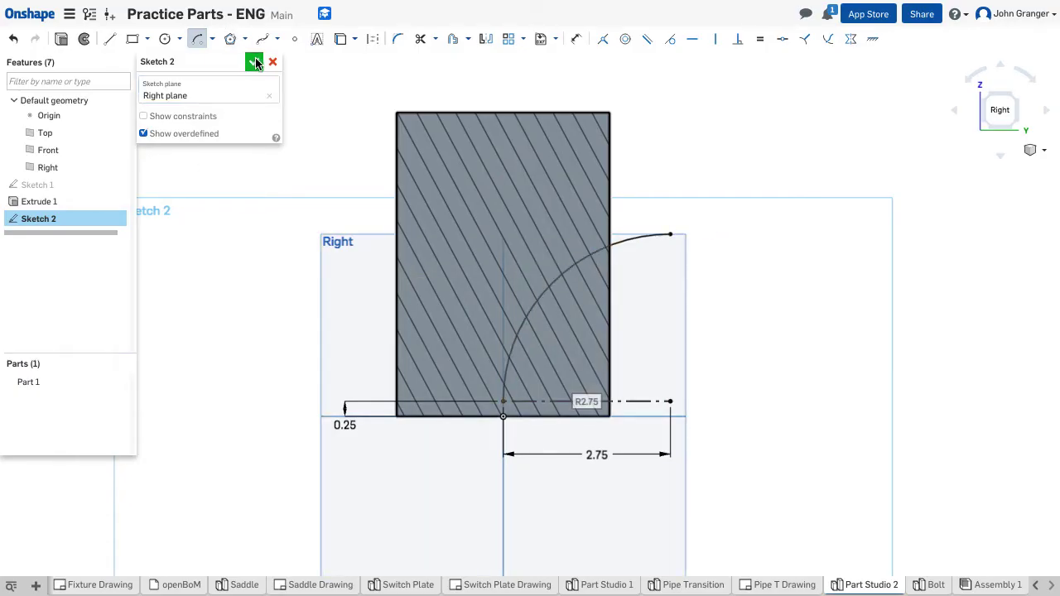
{"action": "left_click", "coordinate": [255, 61]}
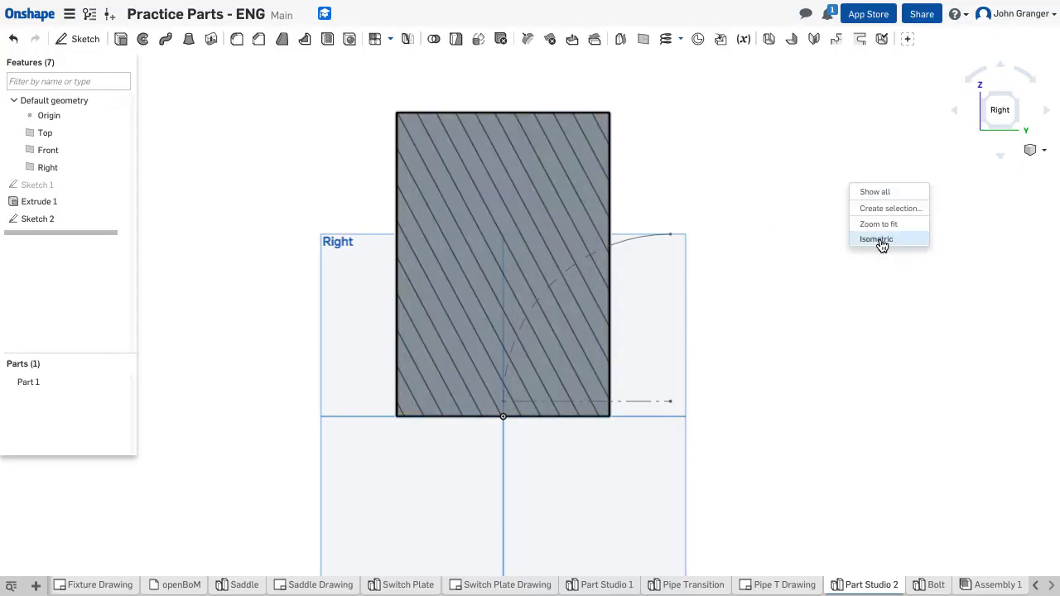
Create Plane 1 as a point plane through the Sketch 2 end vertex, parallel to the Front plane
{"action": "left_click", "coordinate": [876, 239]}
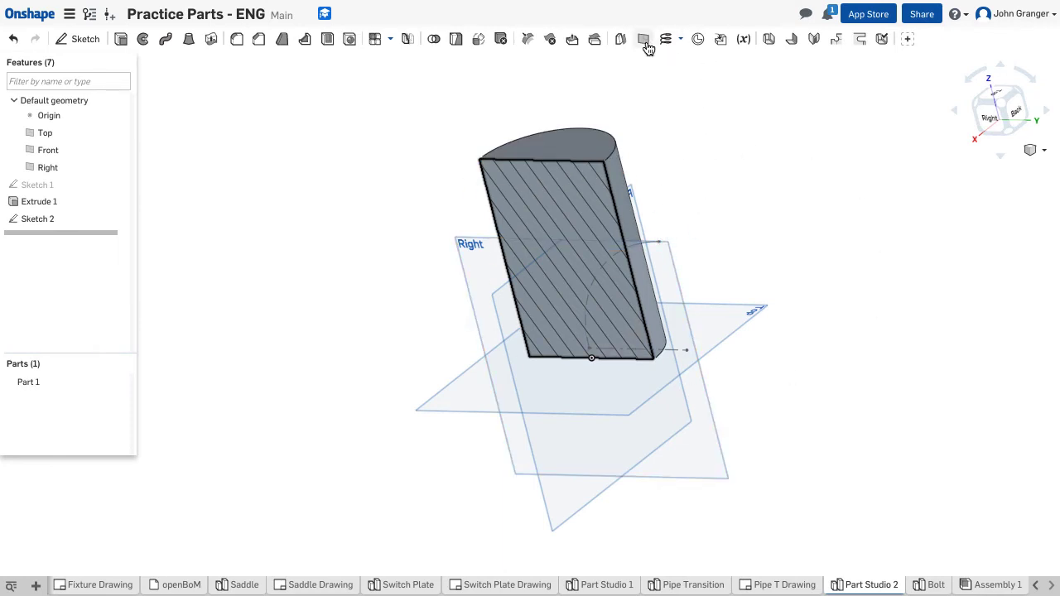
{"action": "left_click", "coordinate": [642, 40]}
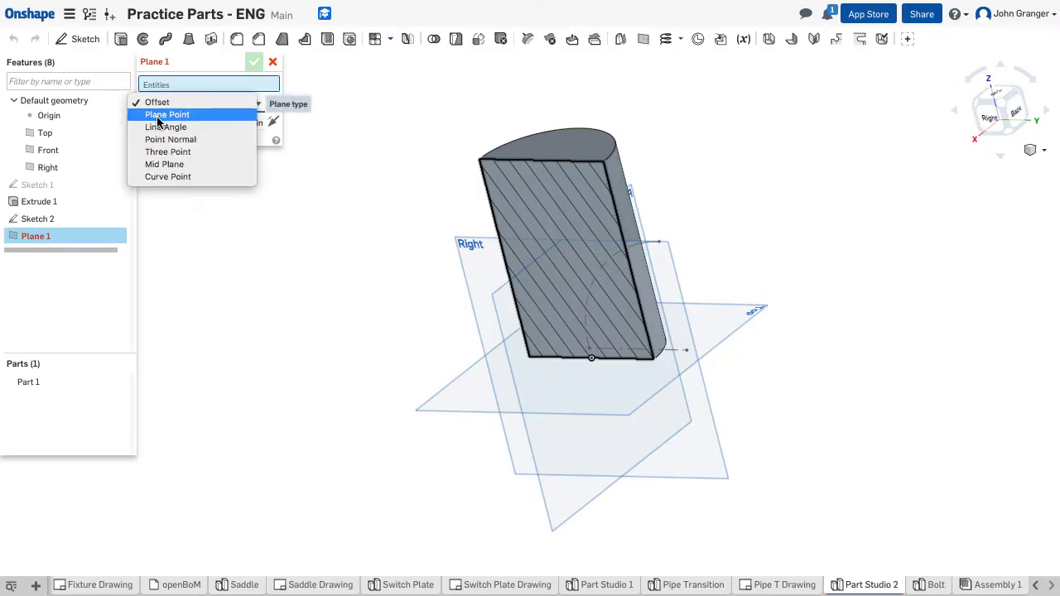
{"action": "mouse_move", "coordinate": [179, 122]}
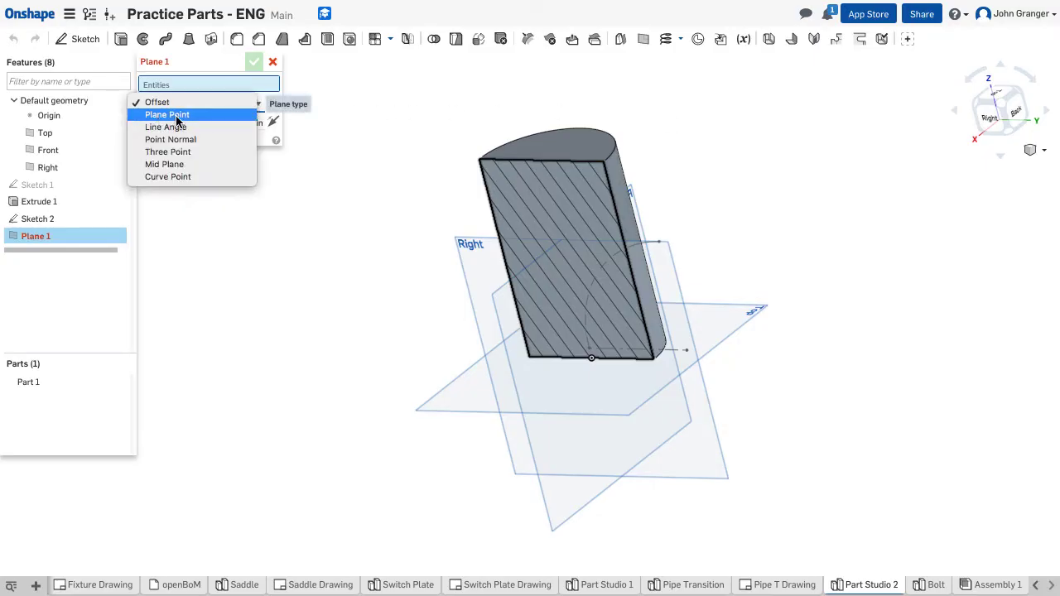
{"action": "left_click", "coordinate": [166, 114]}
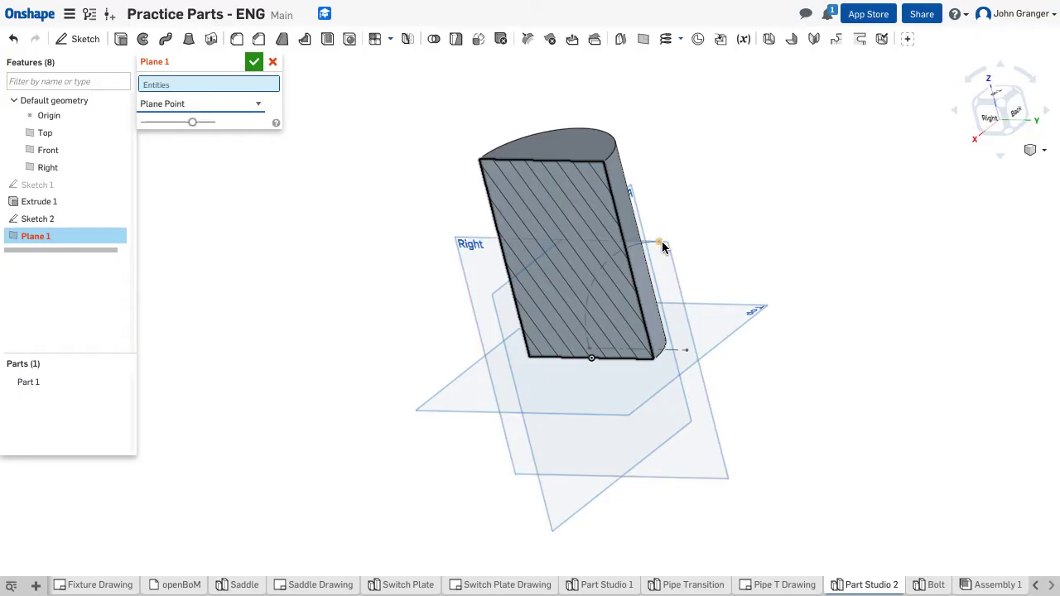
{"action": "left_click", "coordinate": [660, 242]}
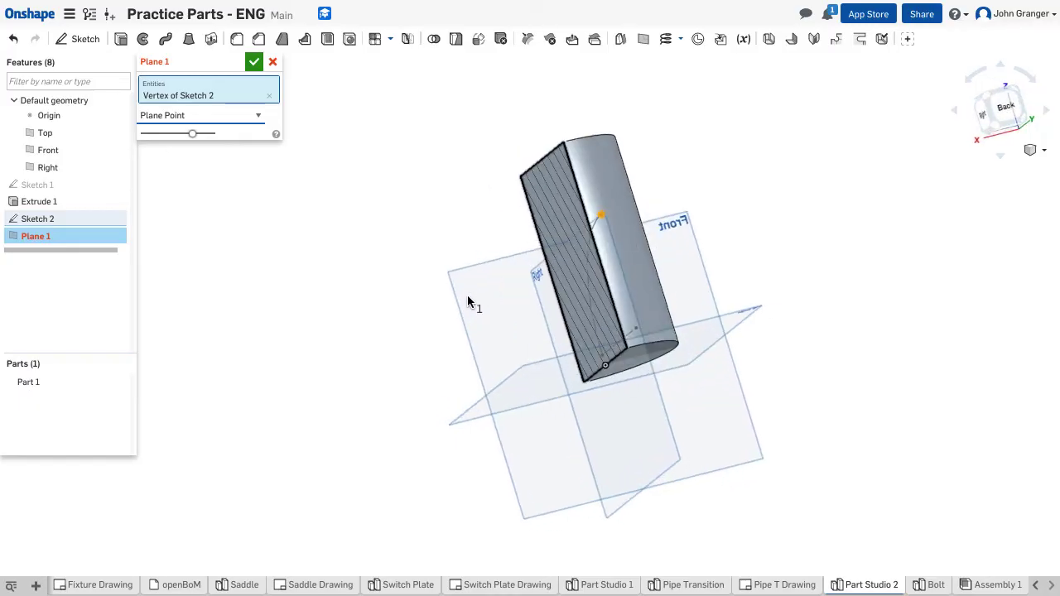
{"action": "left_click", "coordinate": [46, 150]}
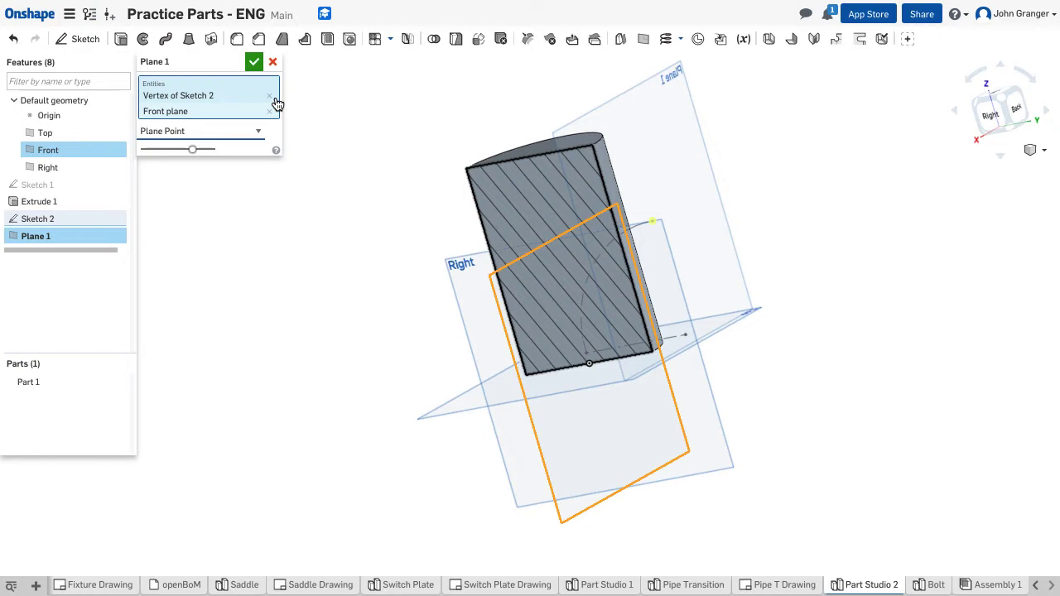
{"action": "left_click", "coordinate": [255, 61]}
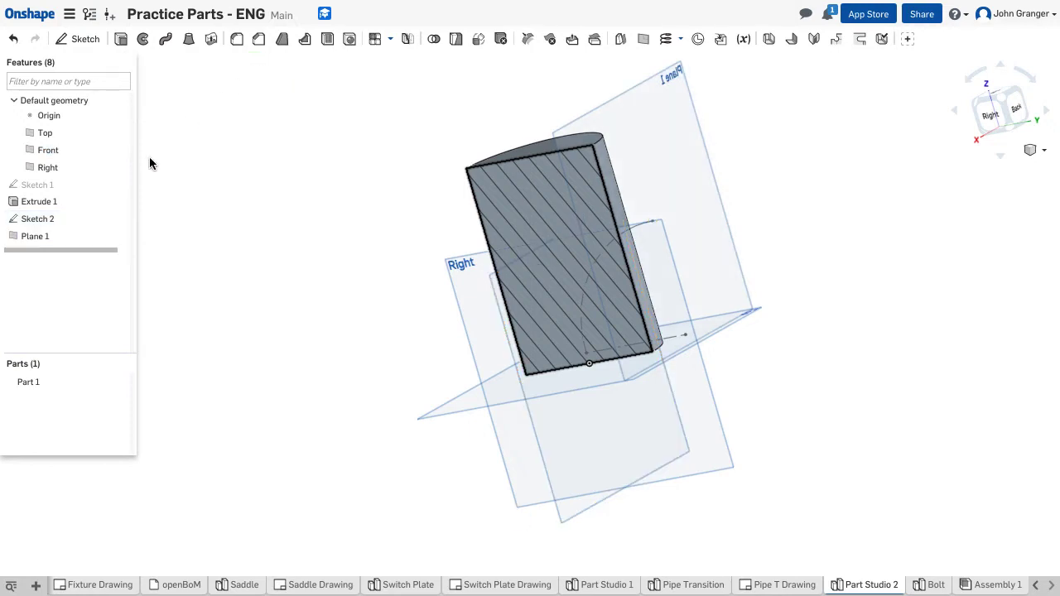
{"action": "left_click", "coordinate": [34, 235]}
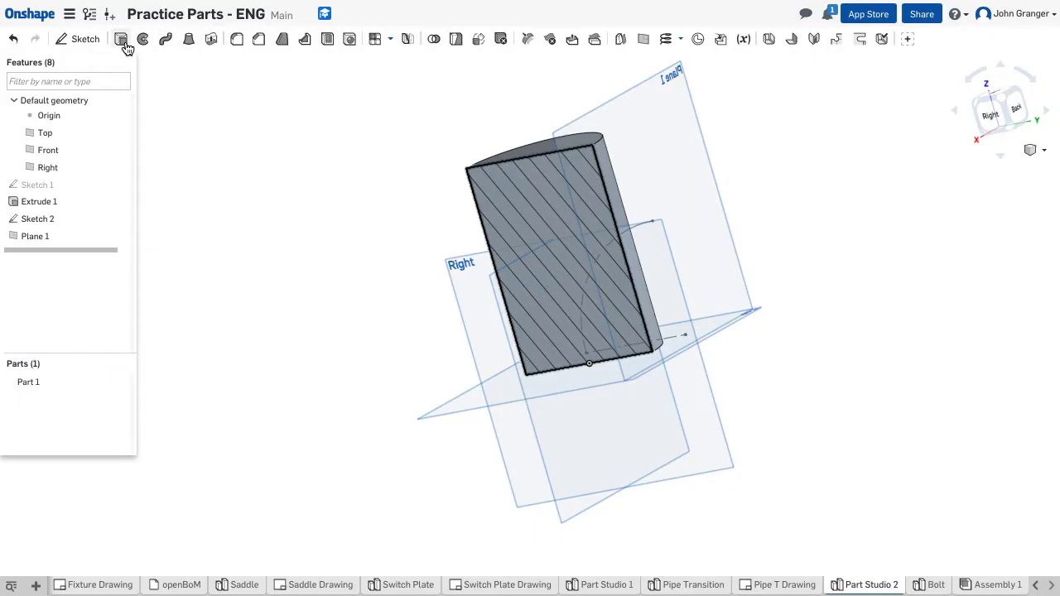
On Plane 1, draw a Ø3.5 circle at the arc's end and accept it as Sketch 3
{"action": "left_click", "coordinate": [86, 40]}
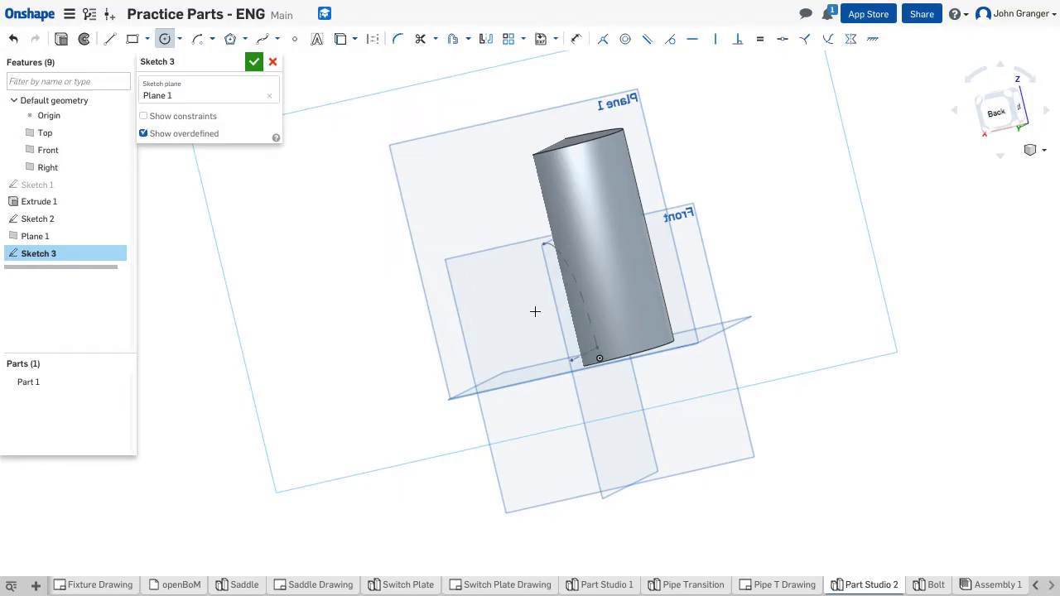
{"action": "left_click_drag", "start_coordinate": [534, 312], "coordinate": [482, 215]}
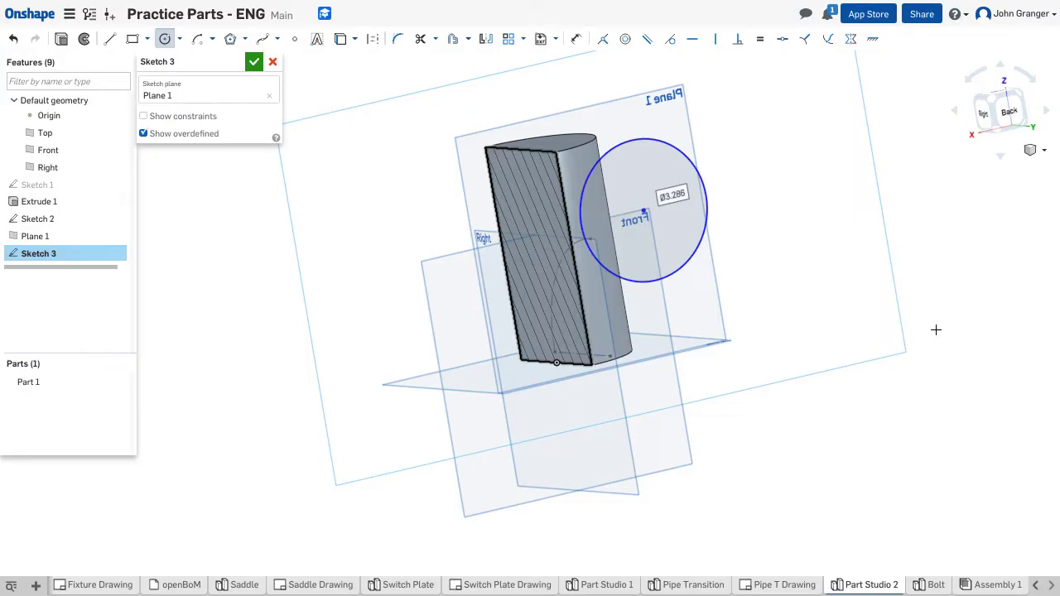
{"action": "type", "text": "3.5"}
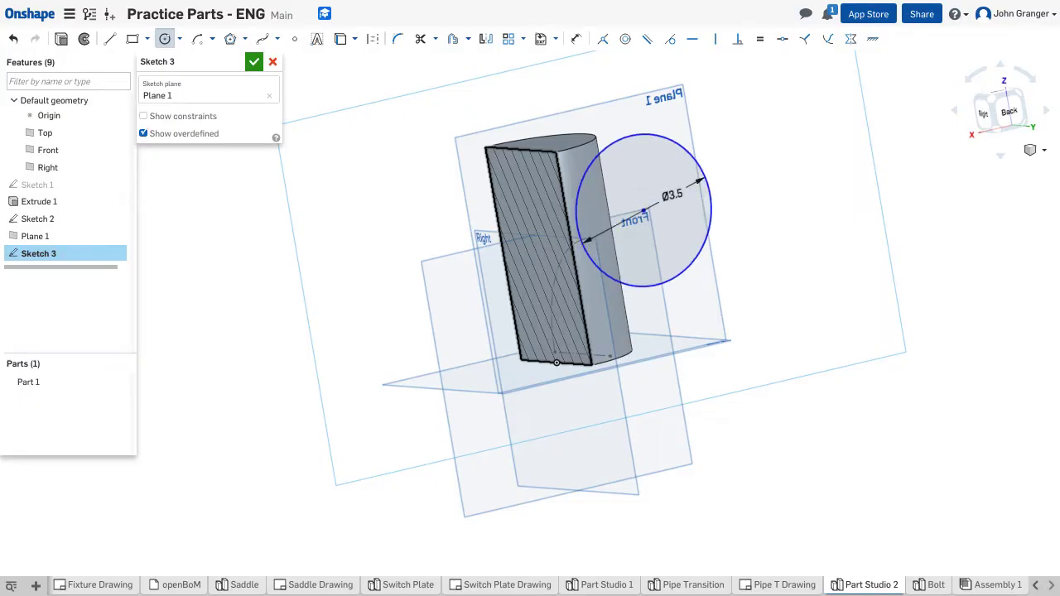
{"action": "mouse_move", "coordinate": [787, 72]}
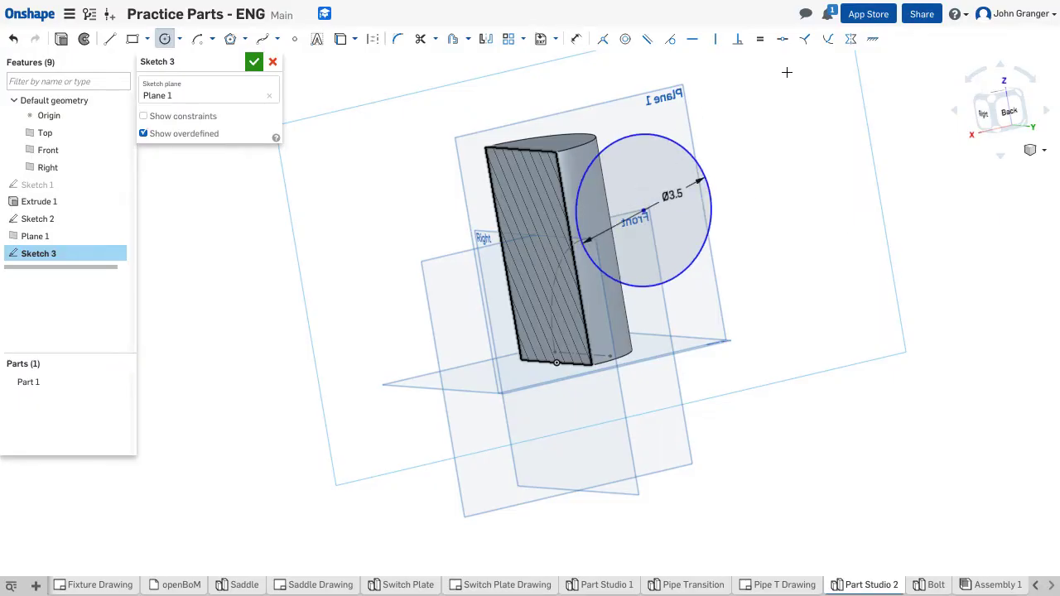
{"action": "mouse_move", "coordinate": [828, 39]}
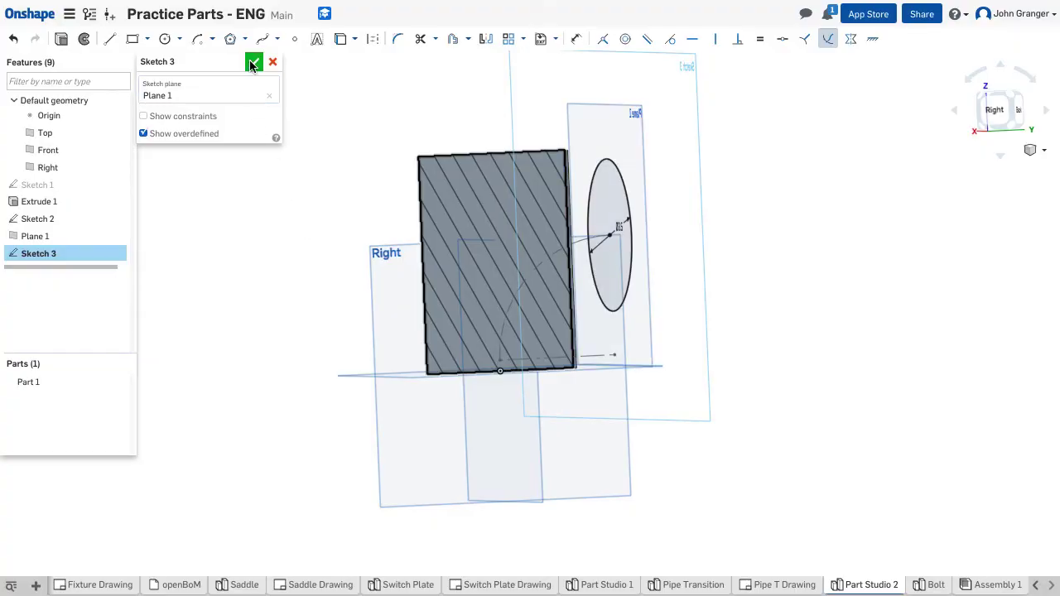
{"action": "left_click", "coordinate": [256, 65]}
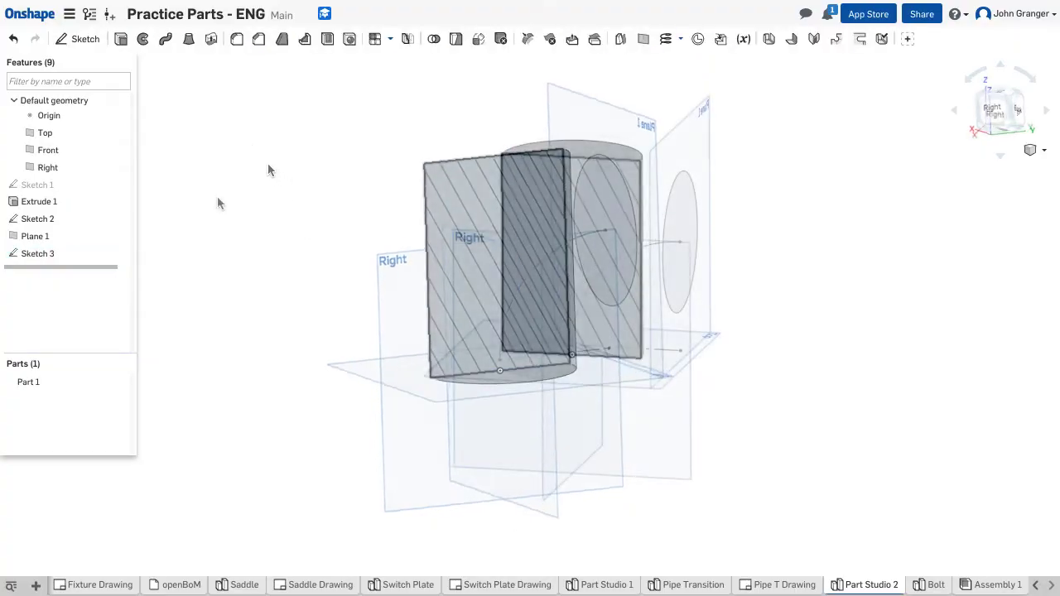
Sweep the Ø3.5 circle along the Sketch 2 arc as an Add, forming the curved elbow branch
{"action": "left_click", "coordinate": [166, 40]}
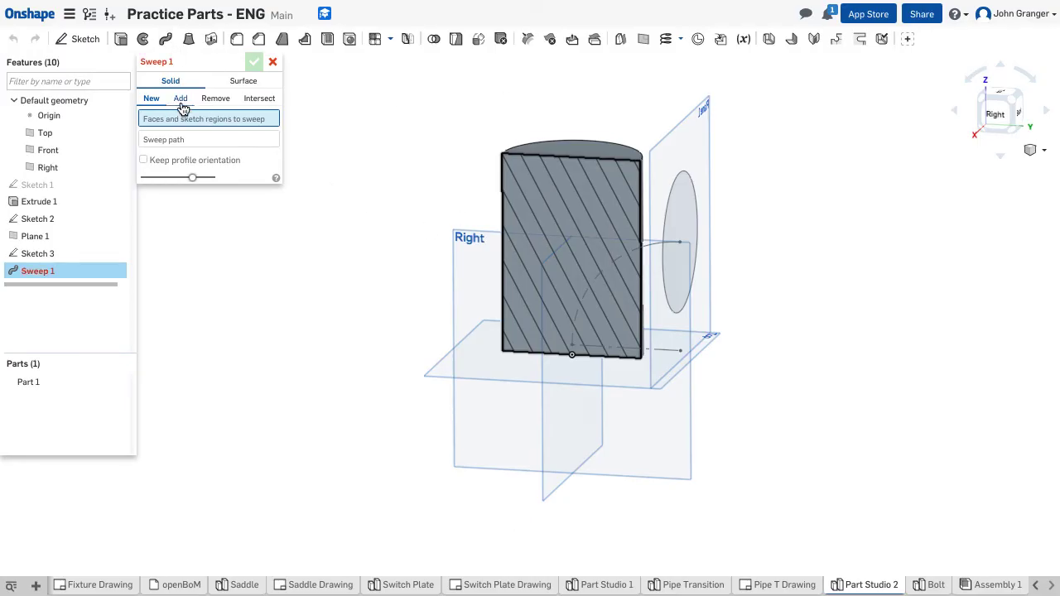
{"action": "left_click", "coordinate": [181, 98]}
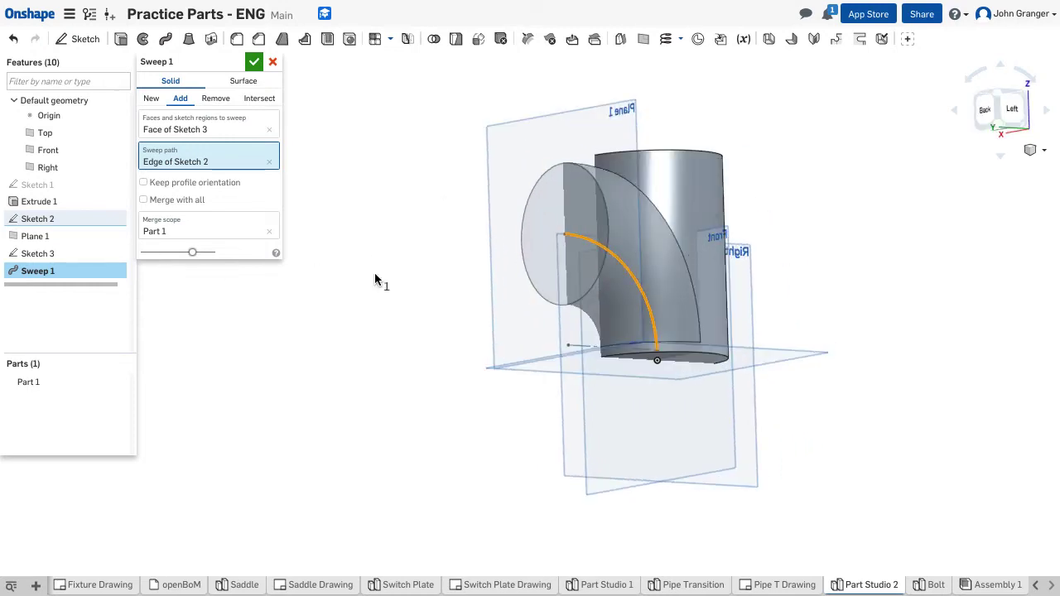
{"action": "left_click", "coordinate": [255, 61]}
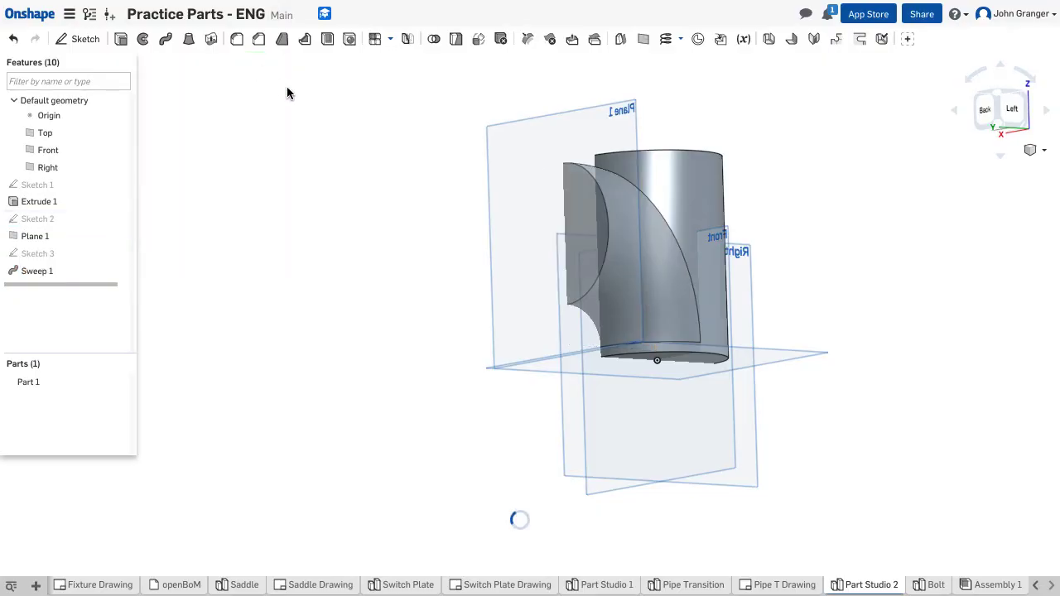
{"action": "left_click", "coordinate": [1030, 149]}
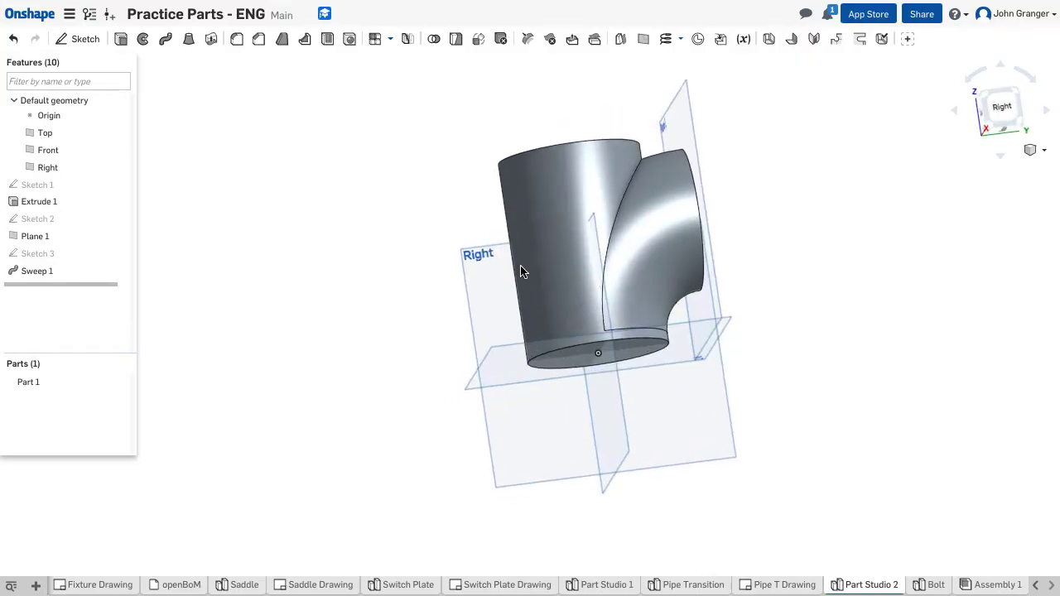
{"action": "left_click_drag", "start_coordinate": [521, 272], "coordinate": [530, 301]}
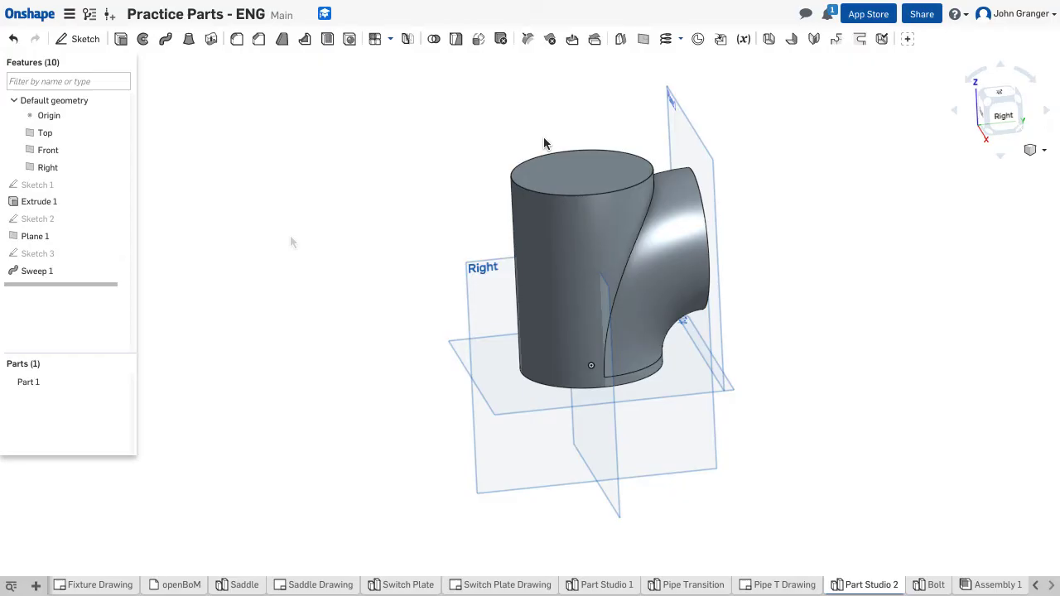
{"action": "mouse_move", "coordinate": [314, 99]}
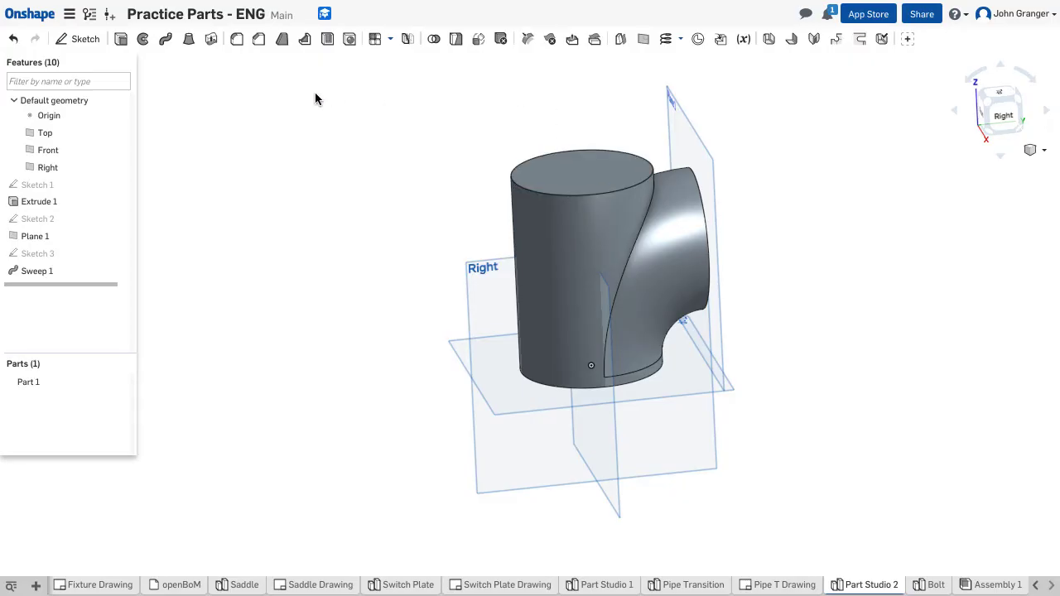
{"action": "mouse_move", "coordinate": [477, 152]}
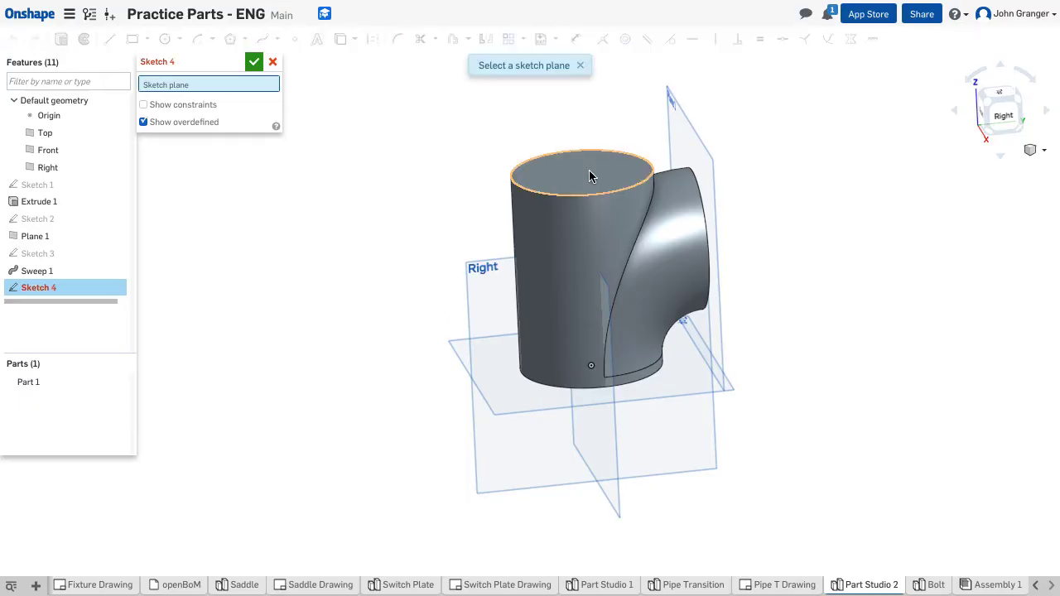
Draw a Ø4 circle concentric with the cylinder on its top face and accept Sketch 4
{"action": "left_click", "coordinate": [593, 174]}
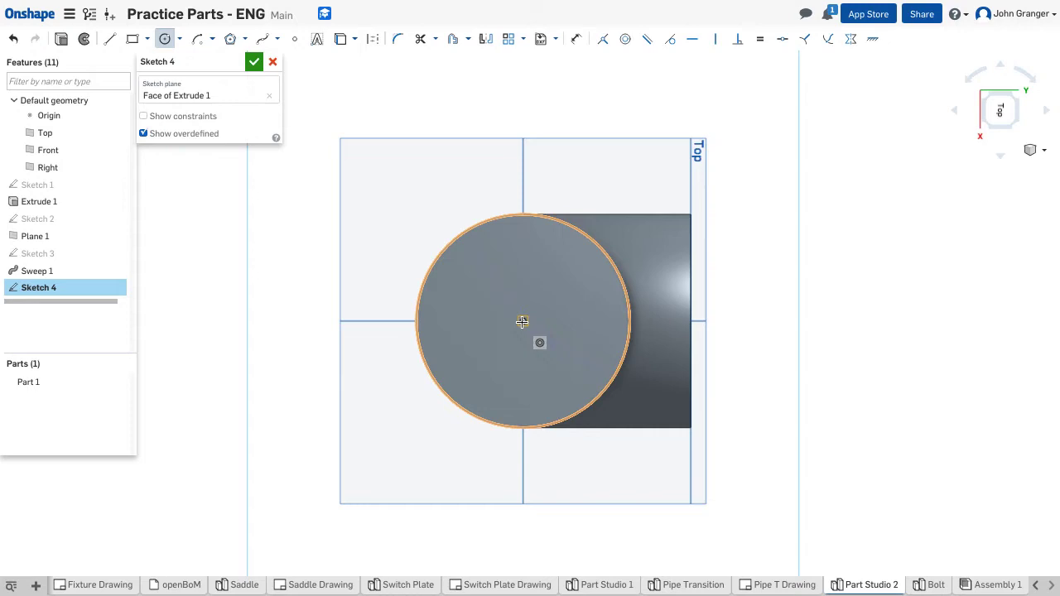
{"action": "left_click_drag", "start_coordinate": [522, 321], "coordinate": [529, 202]}
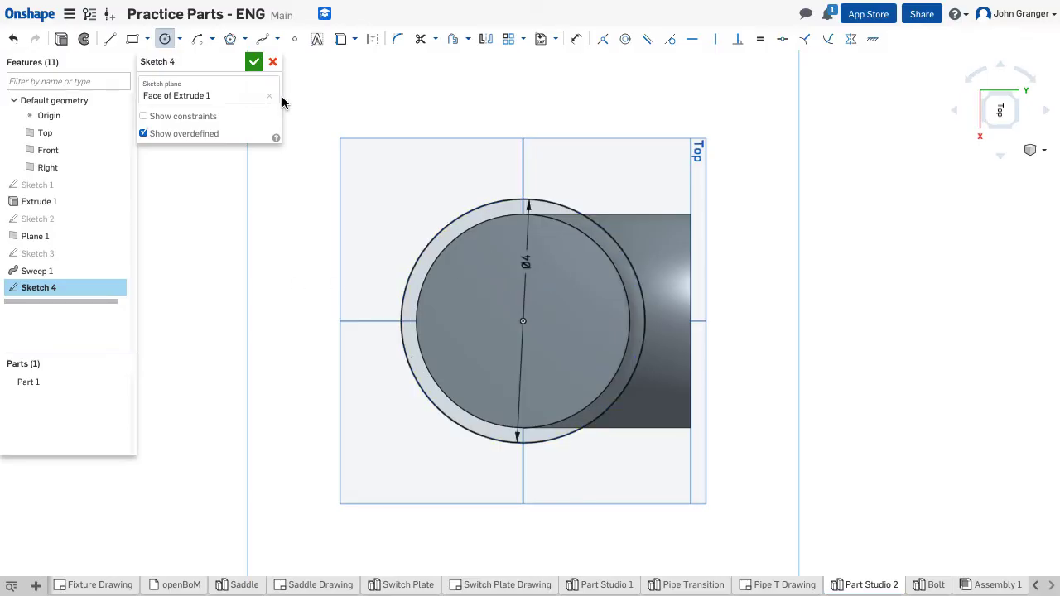
{"action": "left_click", "coordinate": [255, 62]}
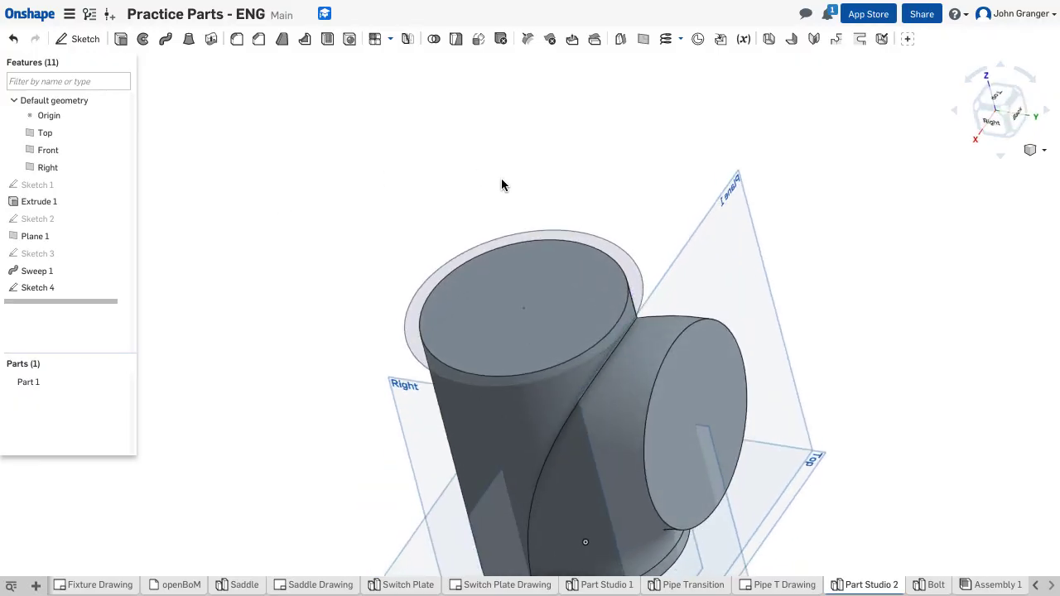
{"action": "mouse_move", "coordinate": [121, 40]}
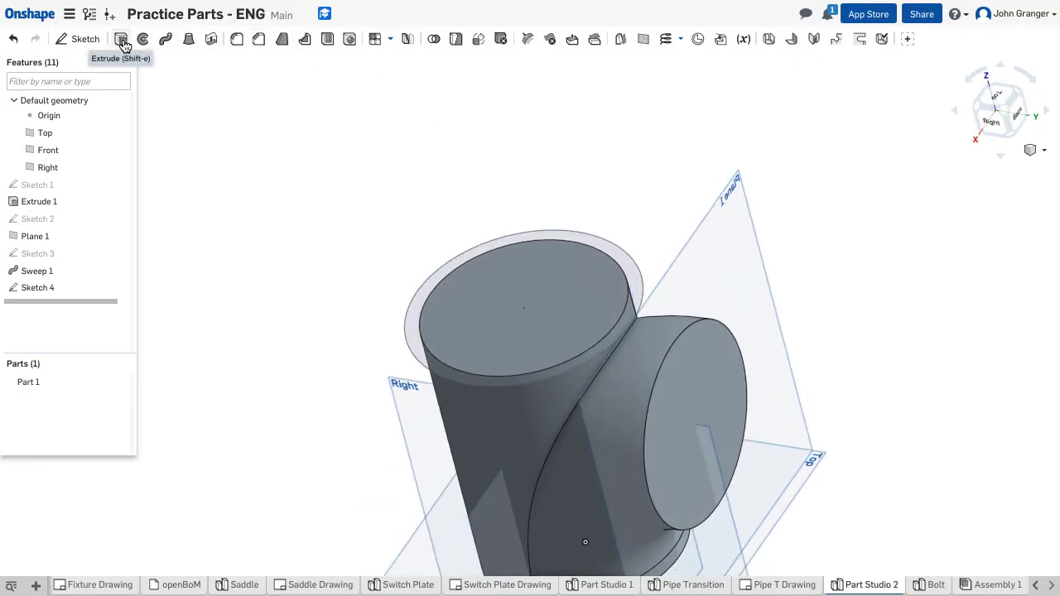
Extrude the Sketch 4 ring upward as an Add to form the raised top flange collar
{"action": "left_click", "coordinate": [121, 40]}
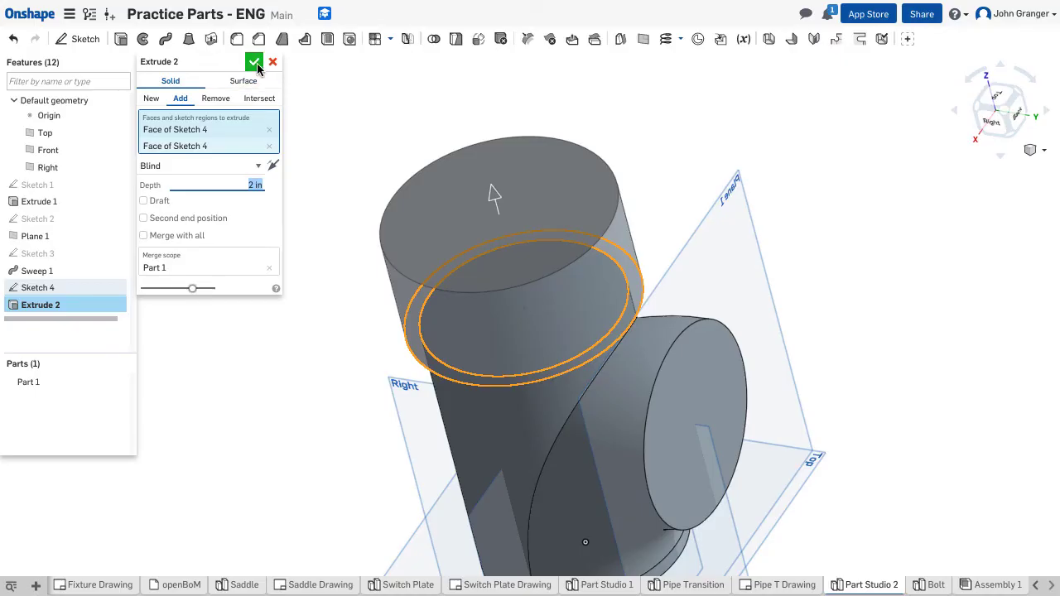
{"action": "left_click", "coordinate": [255, 61]}
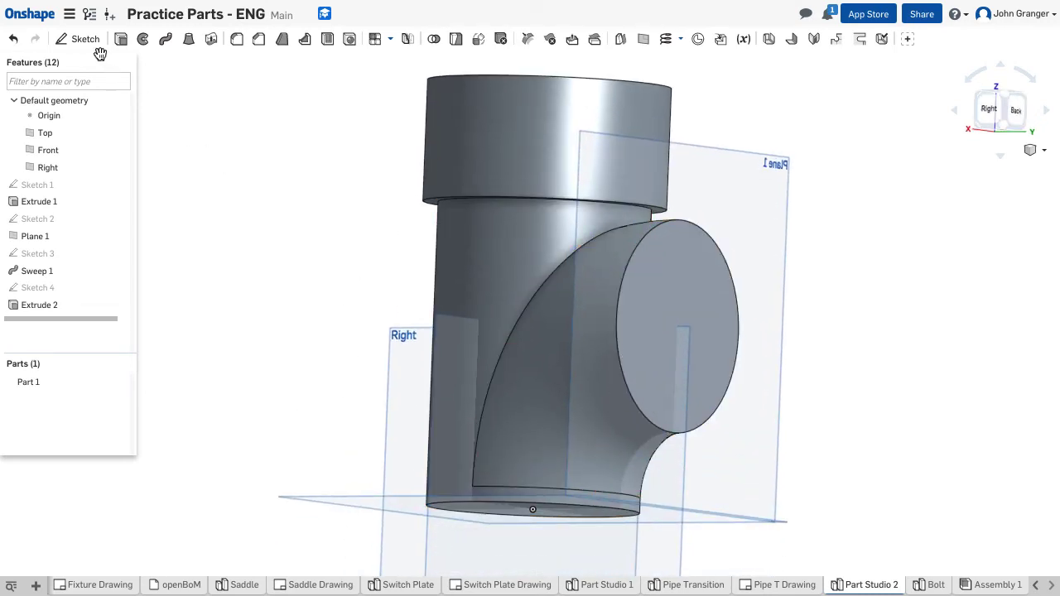
Paste the copied Ø4 in circle into Sketch 5 on the branch end face, then view isometric
{"action": "left_click", "coordinate": [85, 40]}
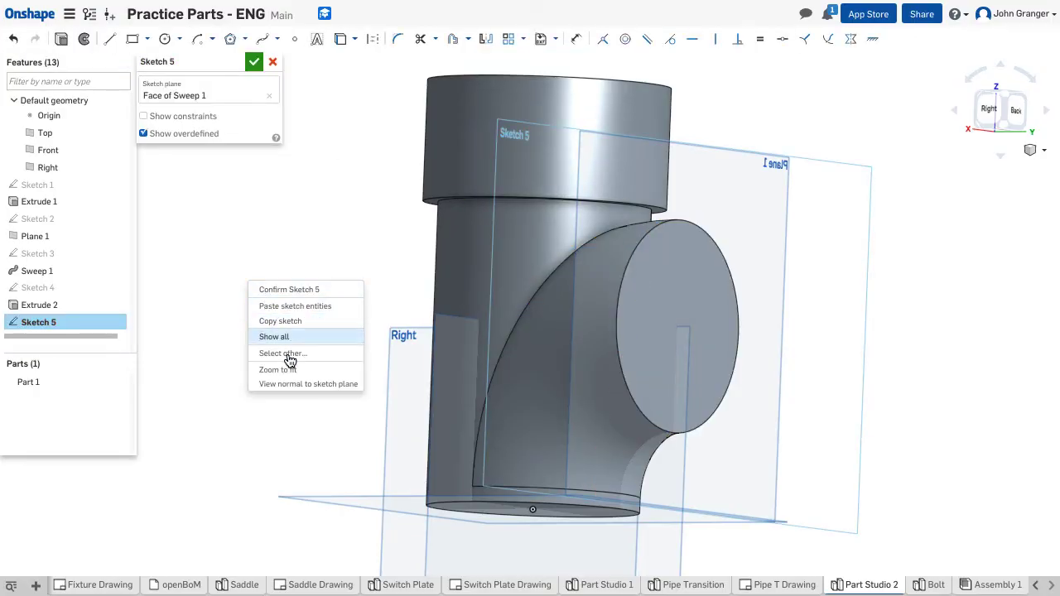
{"action": "left_click", "coordinate": [308, 384]}
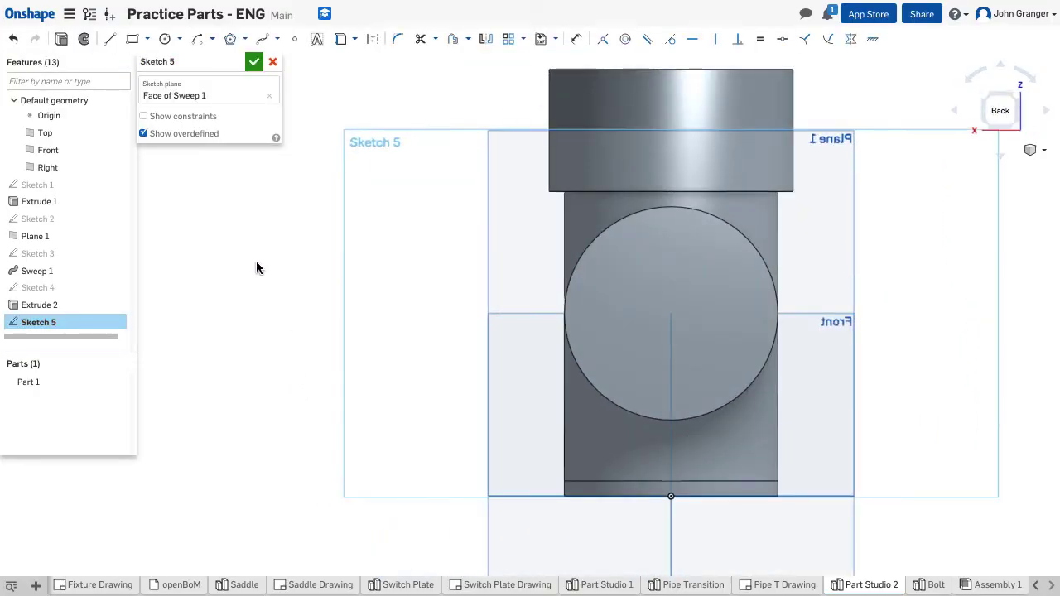
{"action": "mouse_move", "coordinate": [340, 40]}
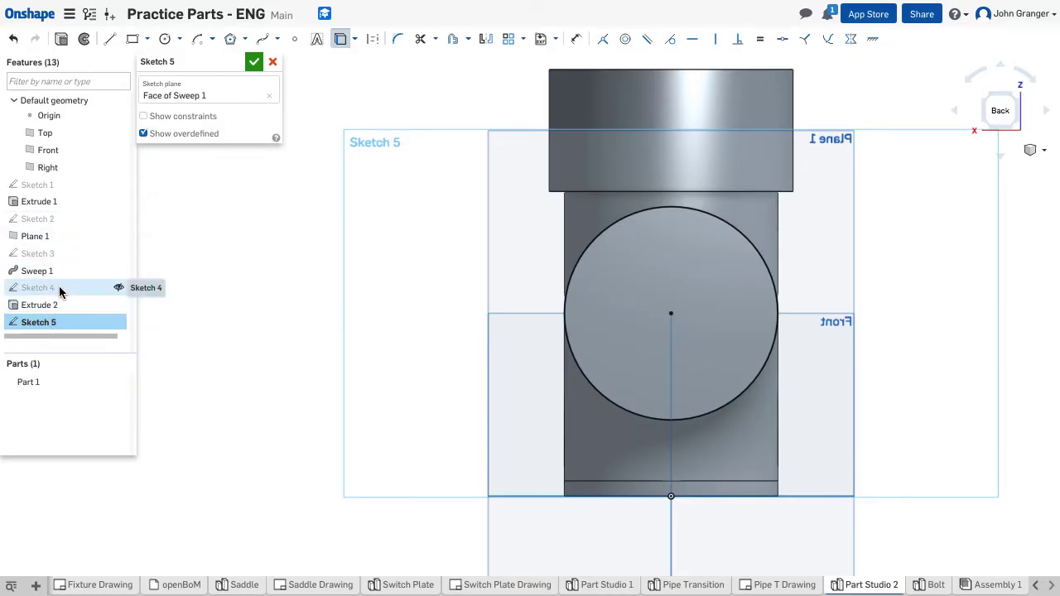
{"action": "right_click", "coordinate": [37, 288]}
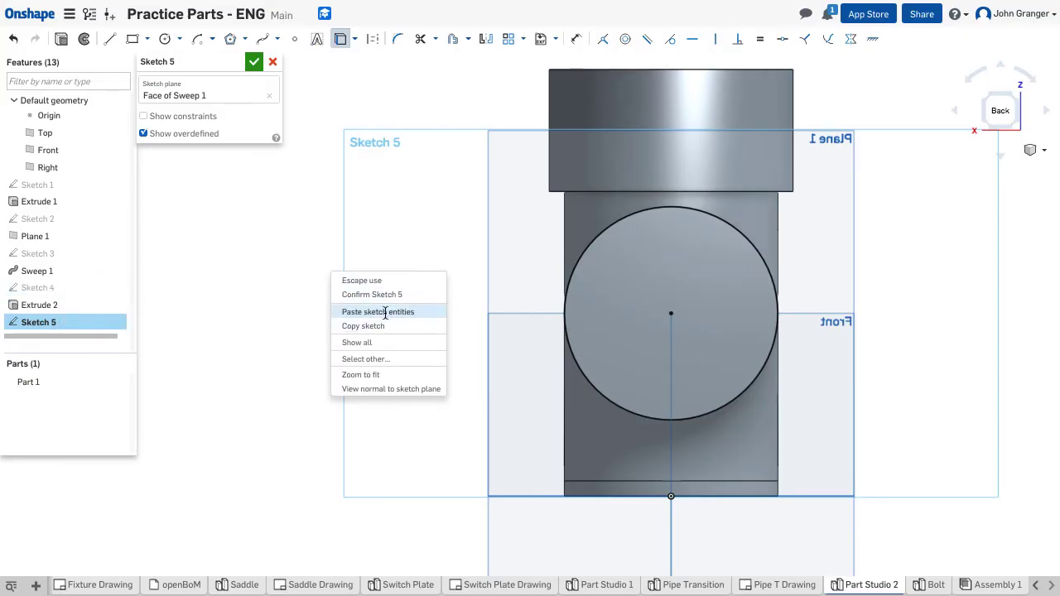
{"action": "left_click", "coordinate": [377, 312]}
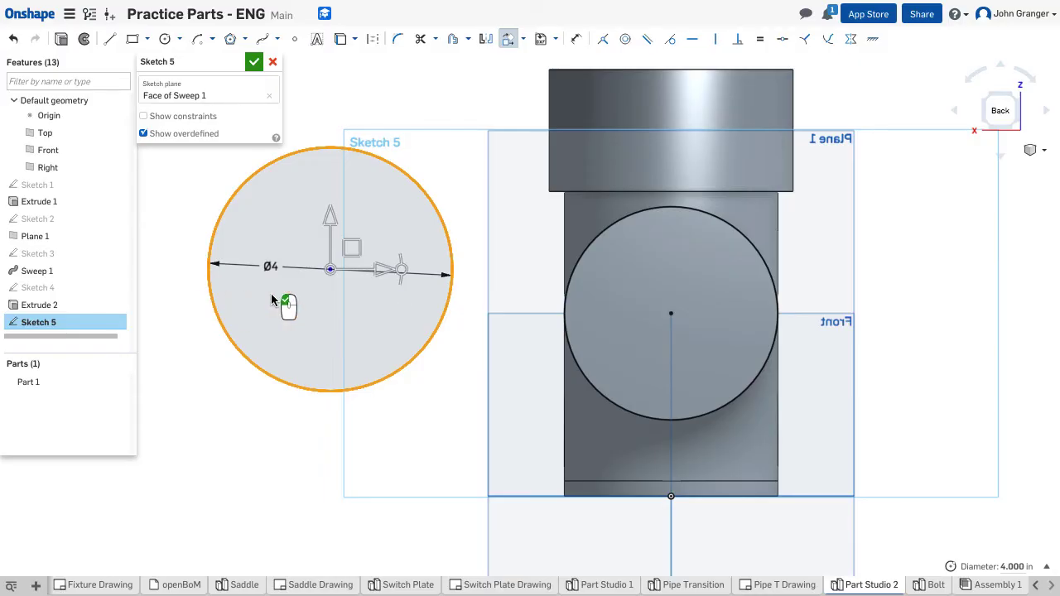
{"action": "mouse_move", "coordinate": [447, 113]}
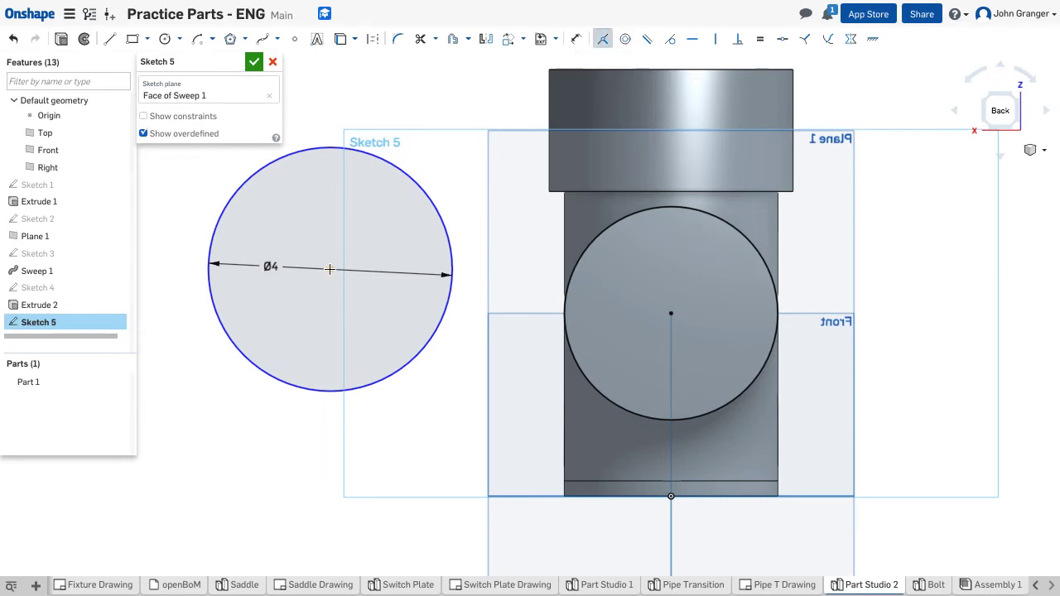
{"action": "left_click", "coordinate": [670, 313]}
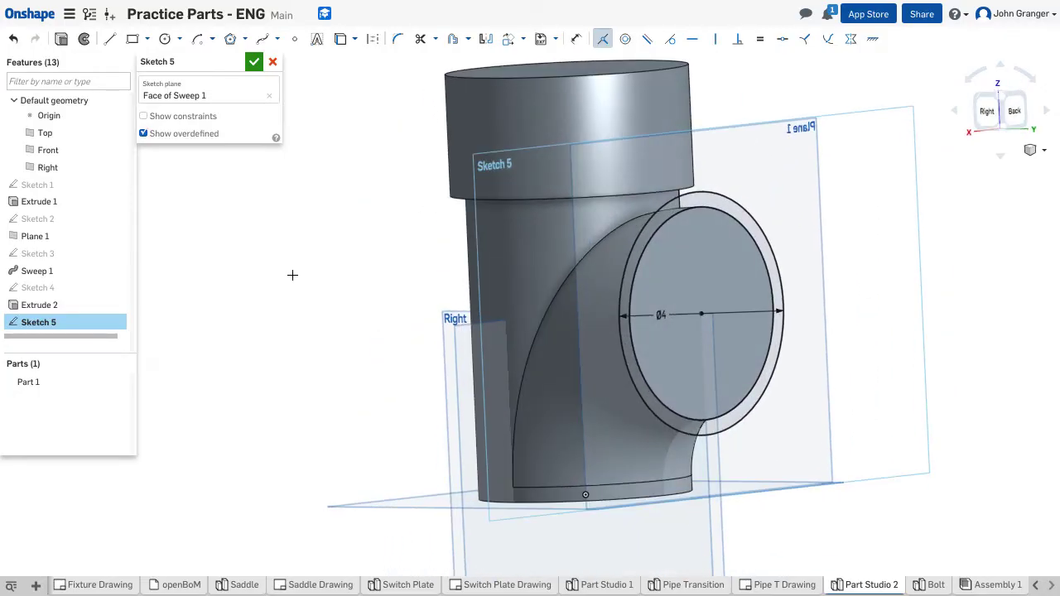
{"action": "mouse_move", "coordinate": [290, 100]}
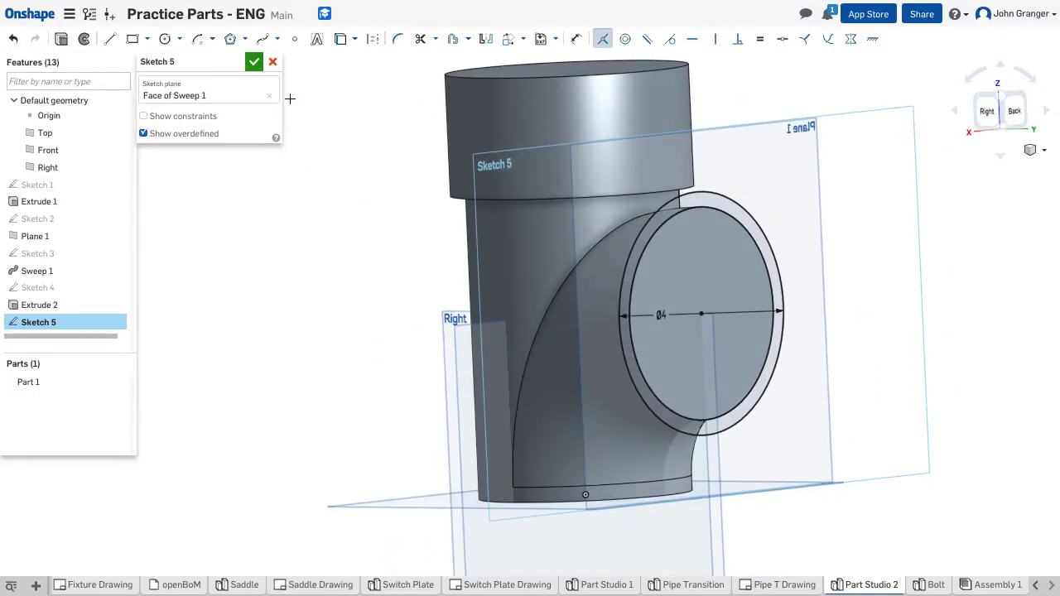
Extrude the branch flange circle regions with Add, merging the collar into Part 1
{"action": "left_click", "coordinate": [255, 61]}
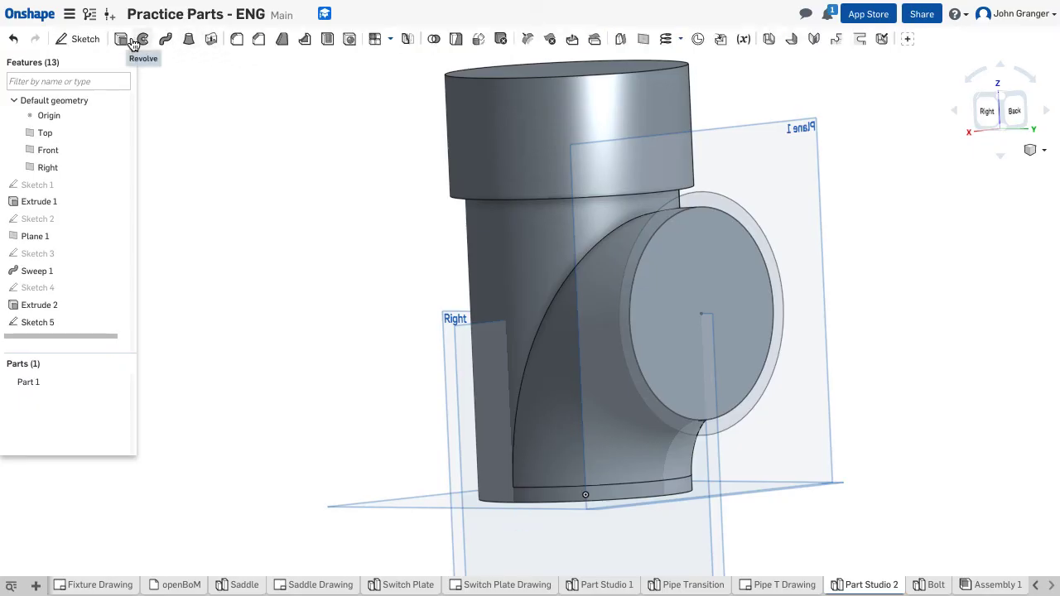
{"action": "mouse_move", "coordinate": [222, 71]}
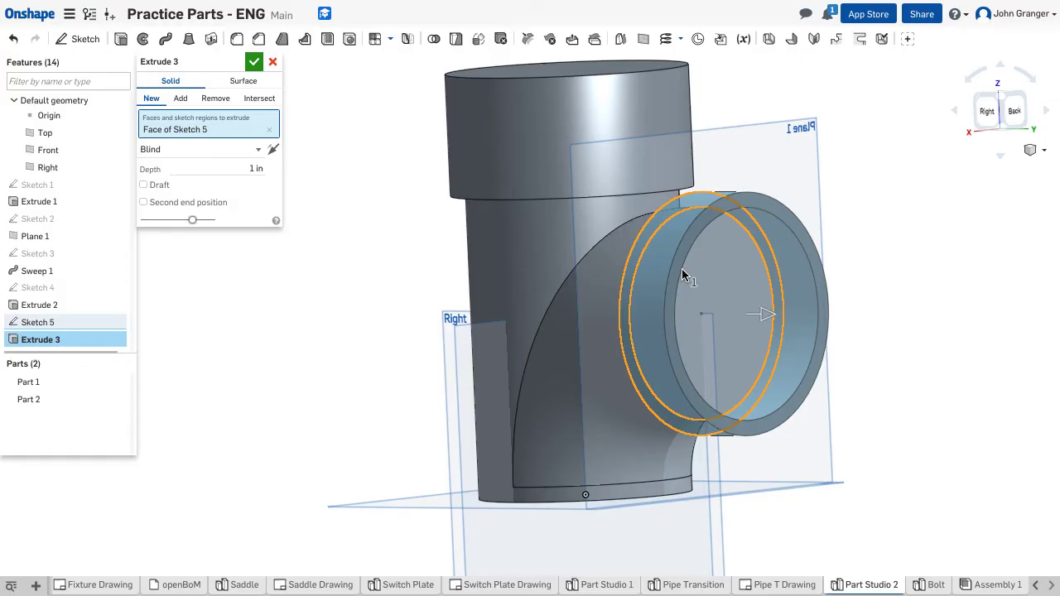
{"action": "left_click", "coordinate": [179, 98]}
{"action": "type", "text": "2"}
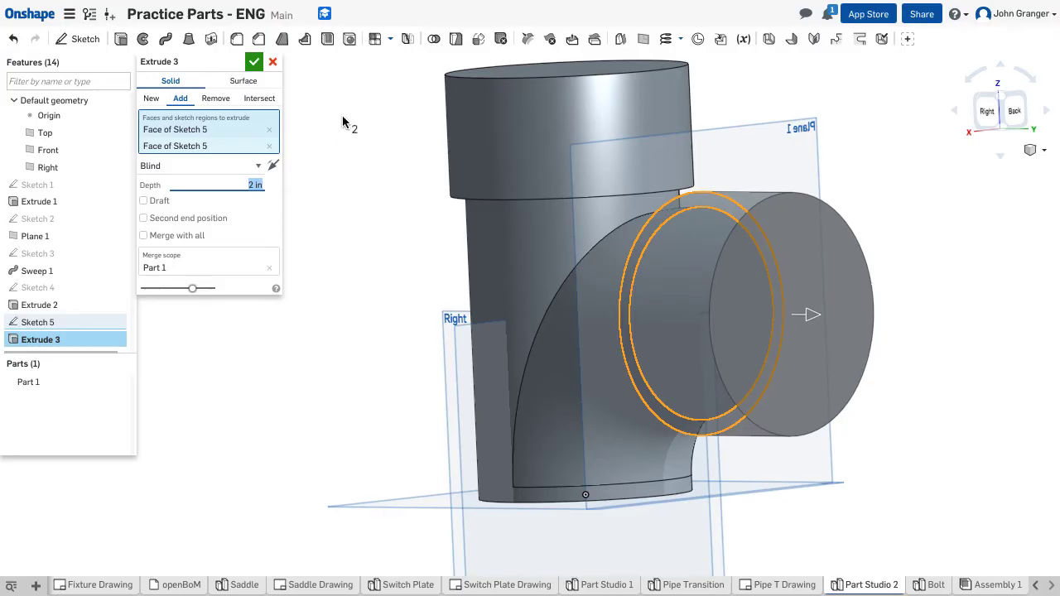
{"action": "left_click", "coordinate": [255, 61]}
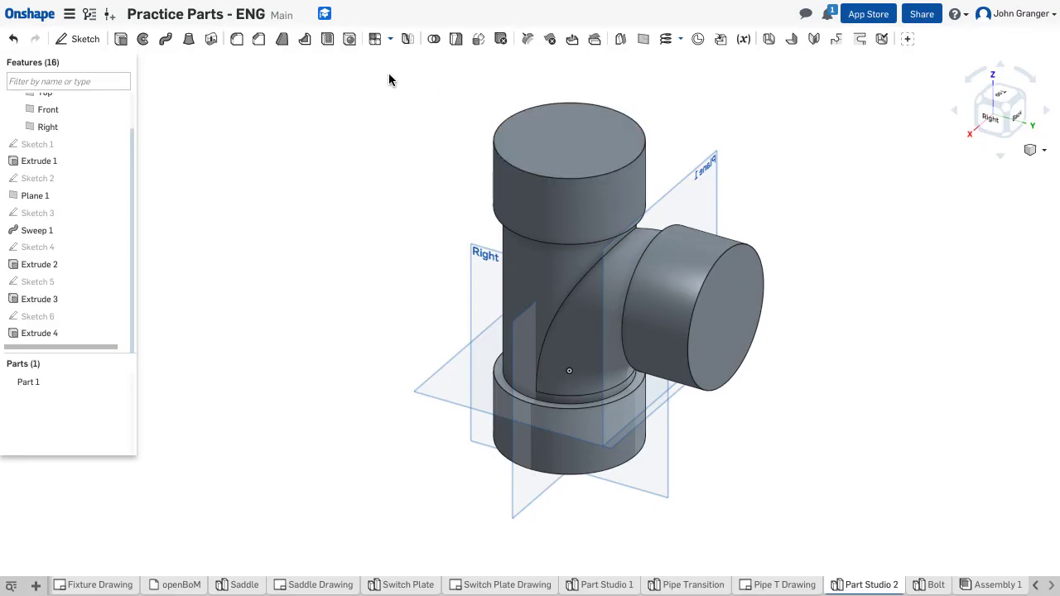
{"action": "mouse_move", "coordinate": [242, 40]}
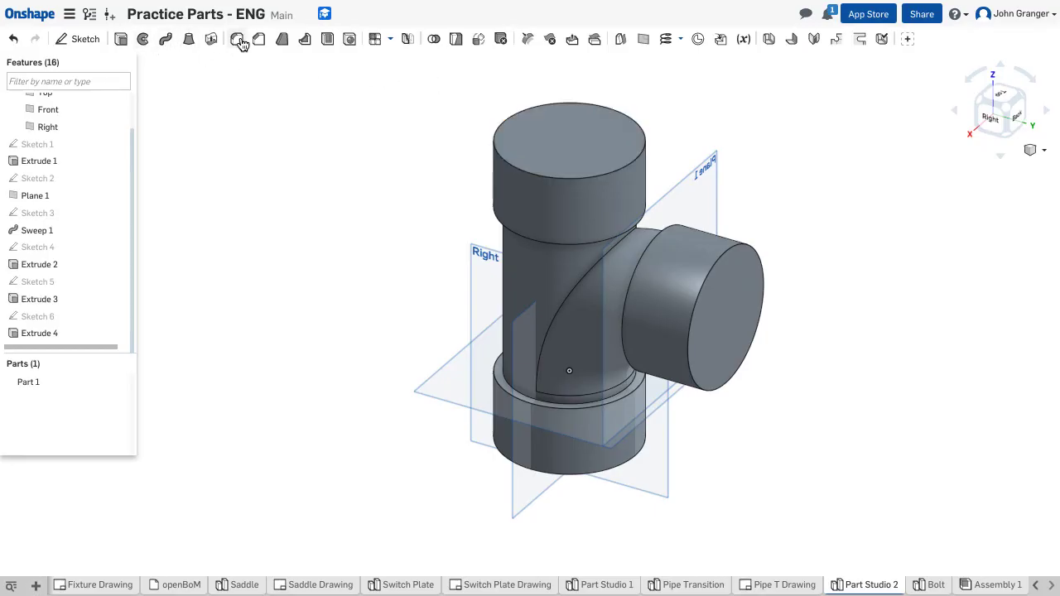
{"action": "mouse_move", "coordinate": [328, 40]}
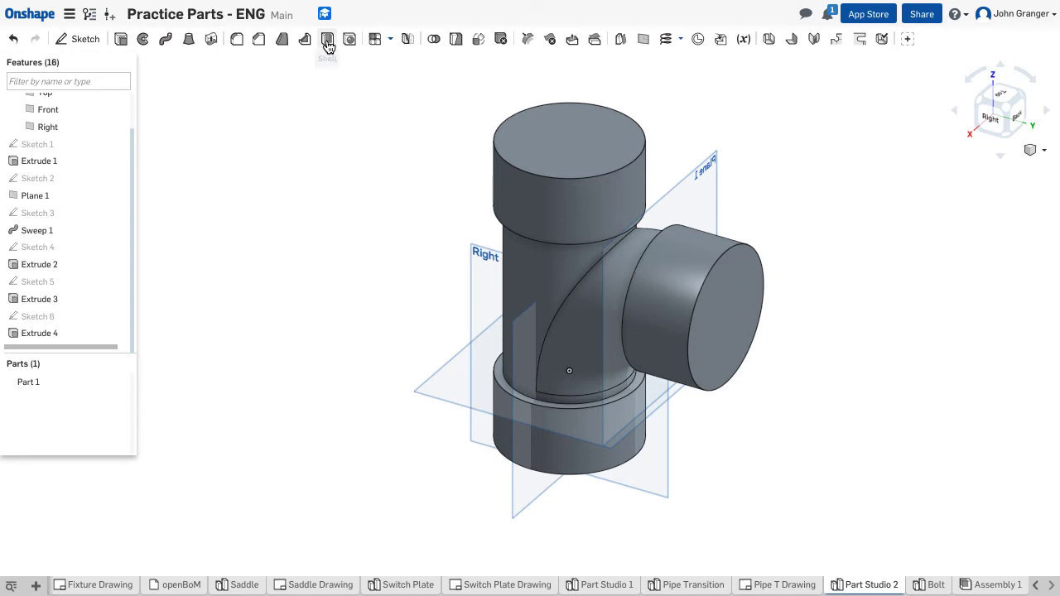
Shell Part 1 to 0.125 in walls, removing the three end faces so all ends stay open
{"action": "left_click", "coordinate": [326, 40]}
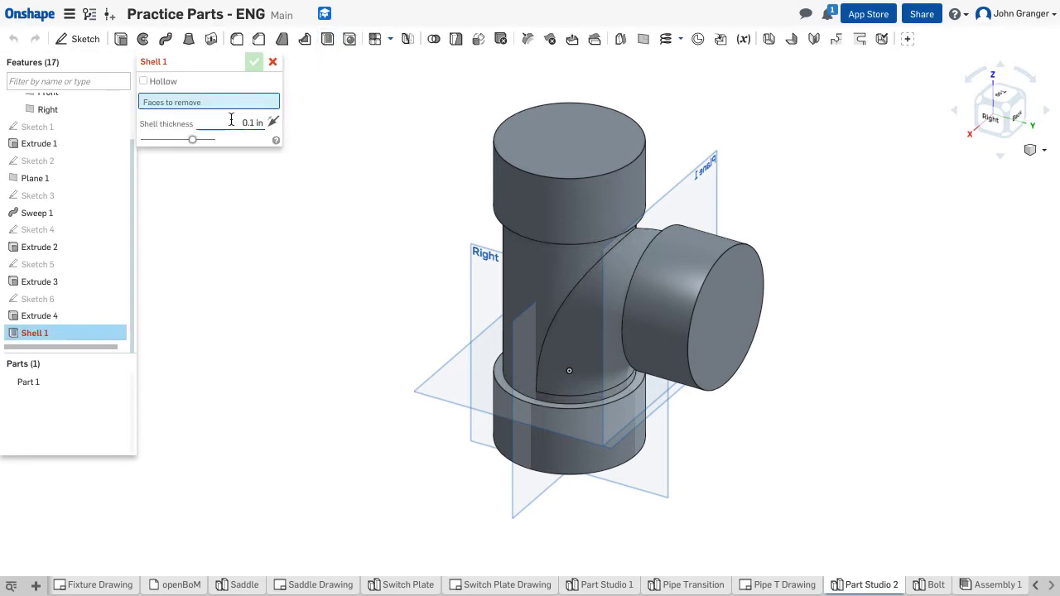
{"action": "left_click", "coordinate": [240, 122]}
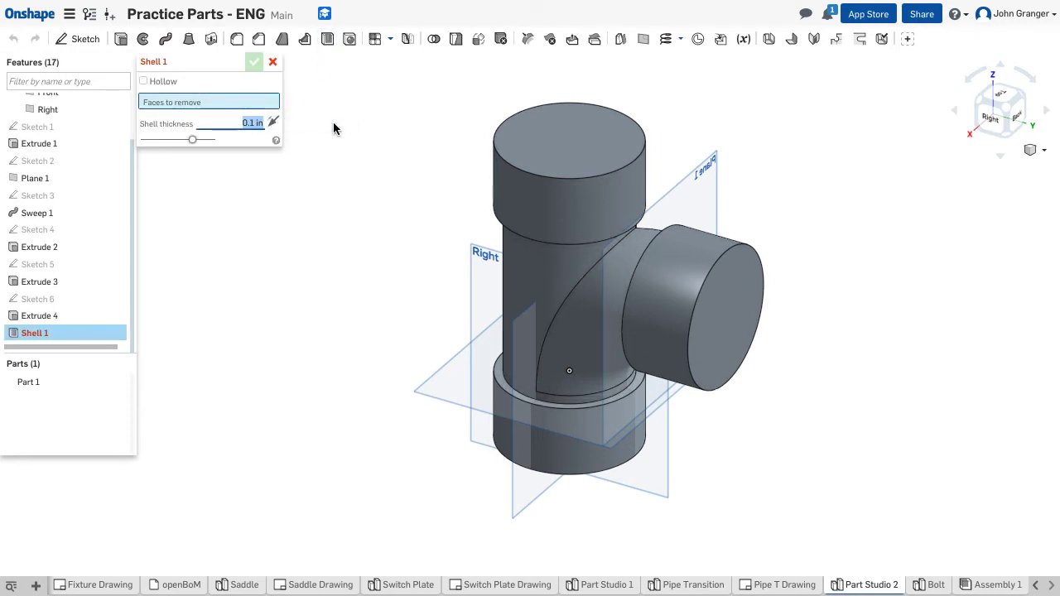
{"action": "type", "text": ".125"}
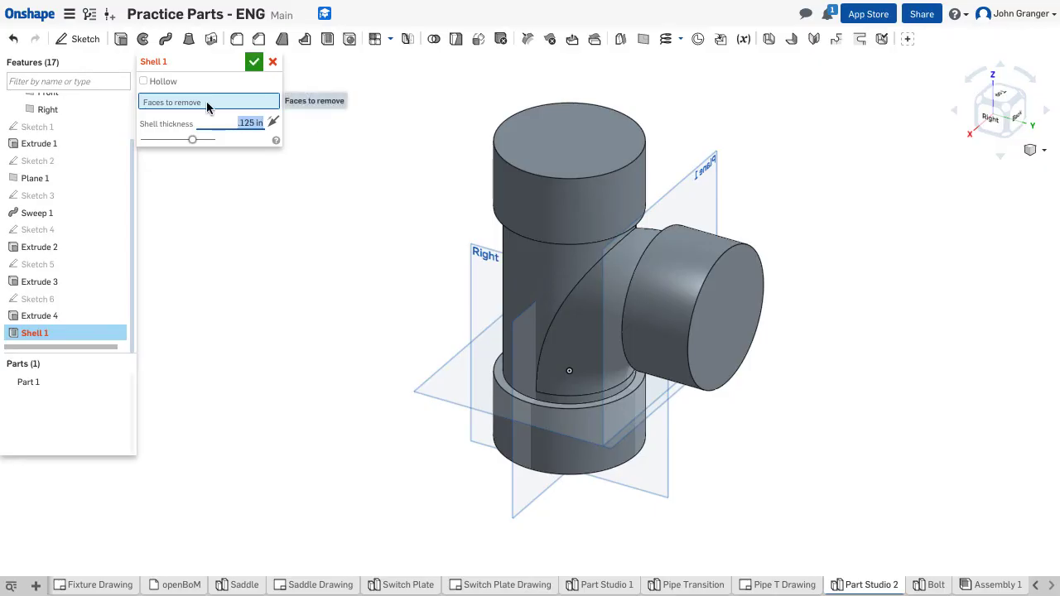
{"action": "left_click", "coordinate": [568, 141]}
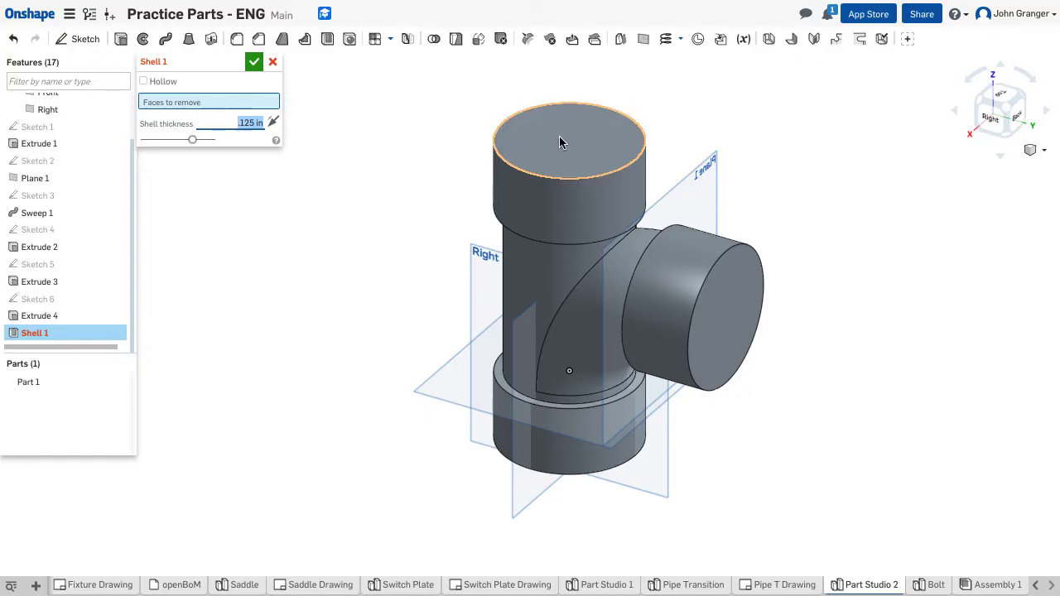
{"action": "left_click", "coordinate": [729, 322]}
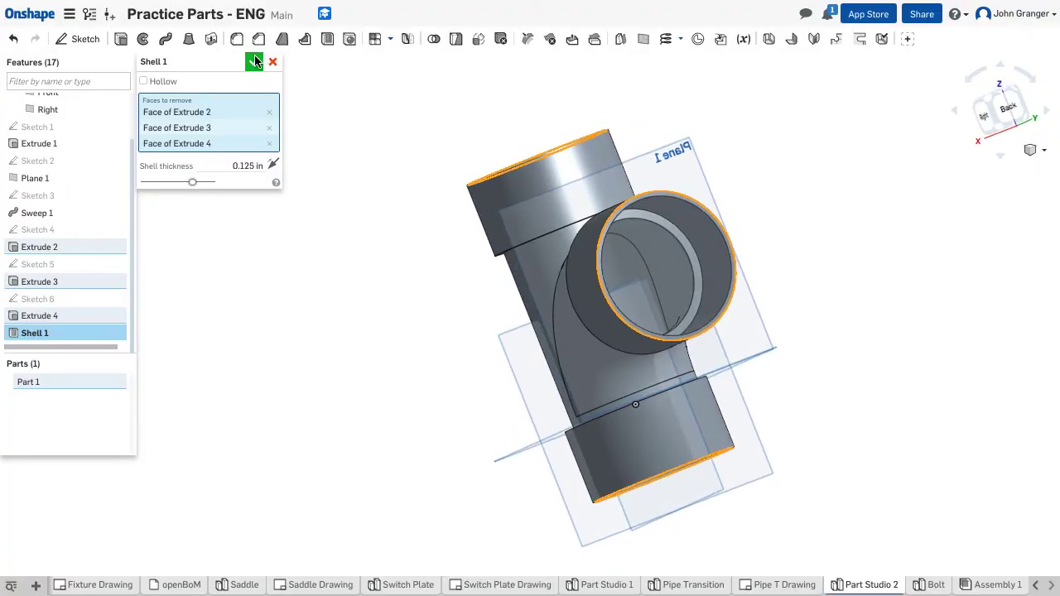
{"action": "left_click", "coordinate": [255, 62]}
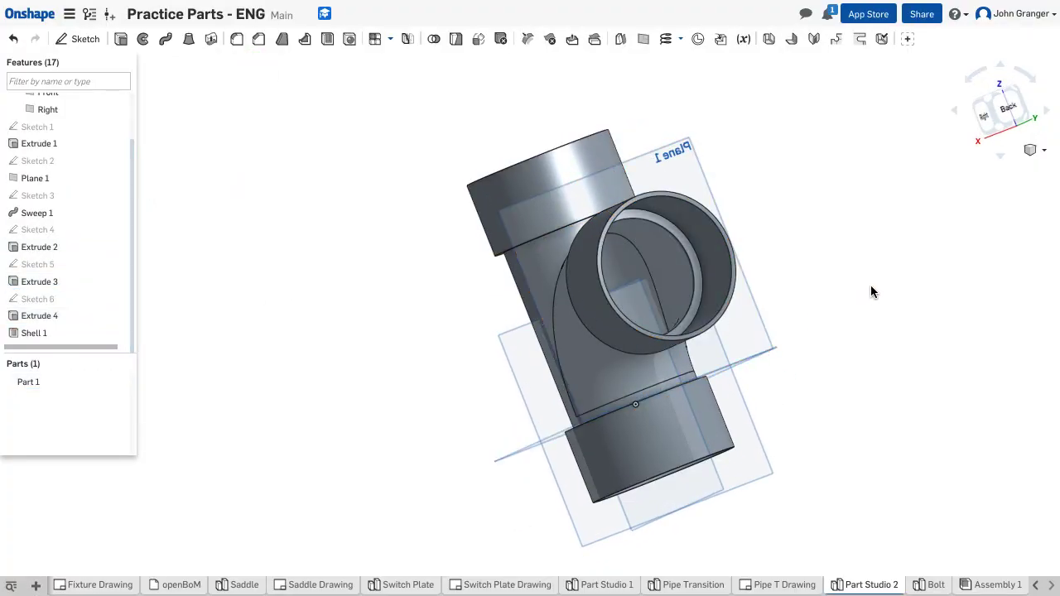
Section the model on the Right plane and orbit to inspect the hollow walls
{"action": "left_click_drag", "start_coordinate": [871, 292], "coordinate": [931, 310]}
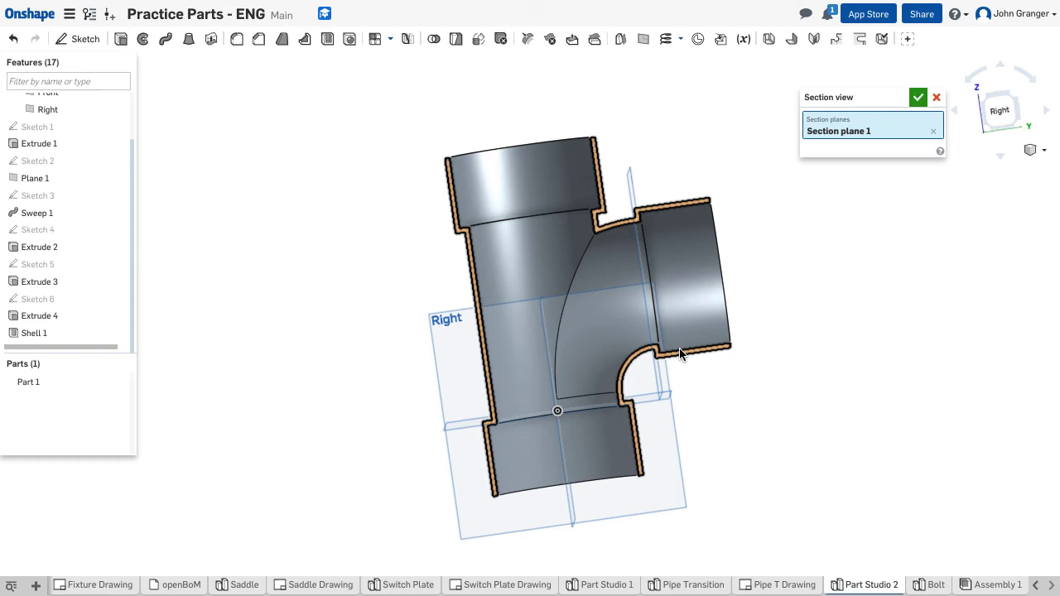
{"action": "mouse_move", "coordinate": [642, 263]}
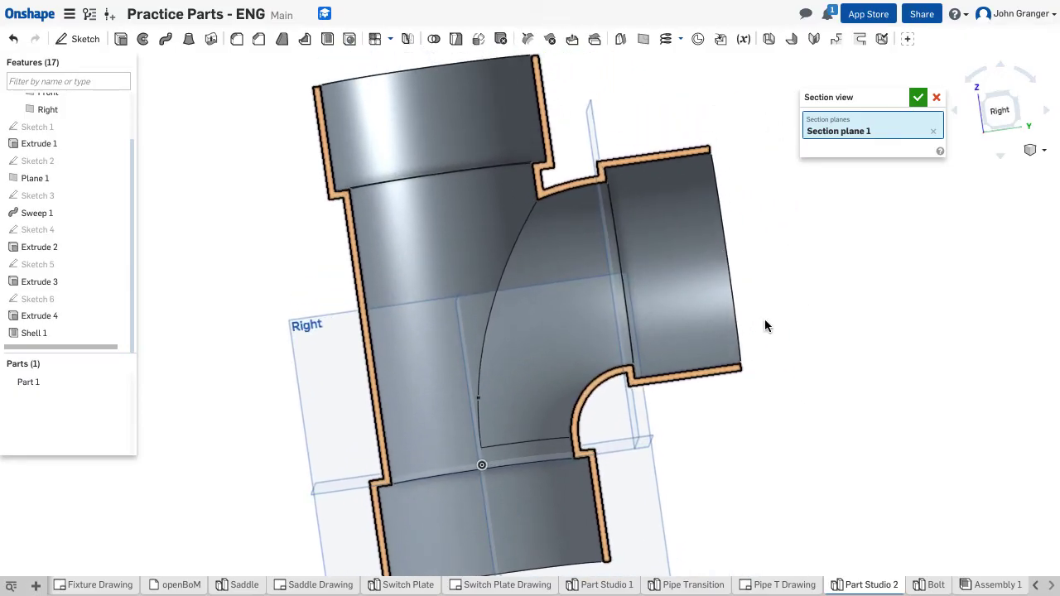
{"action": "mouse_move", "coordinate": [835, 274]}
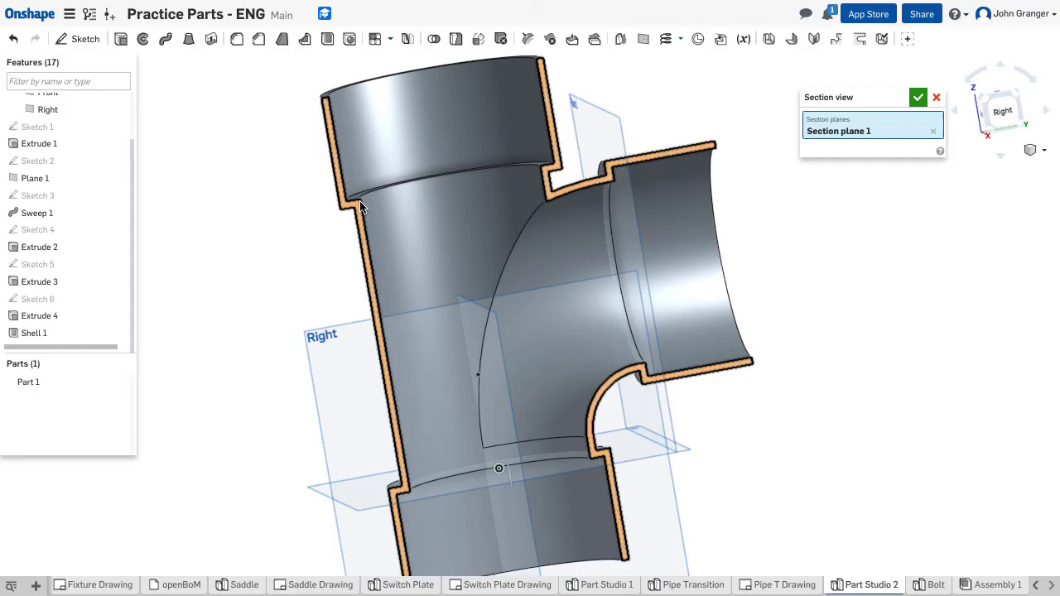
{"action": "mouse_move", "coordinate": [543, 175]}
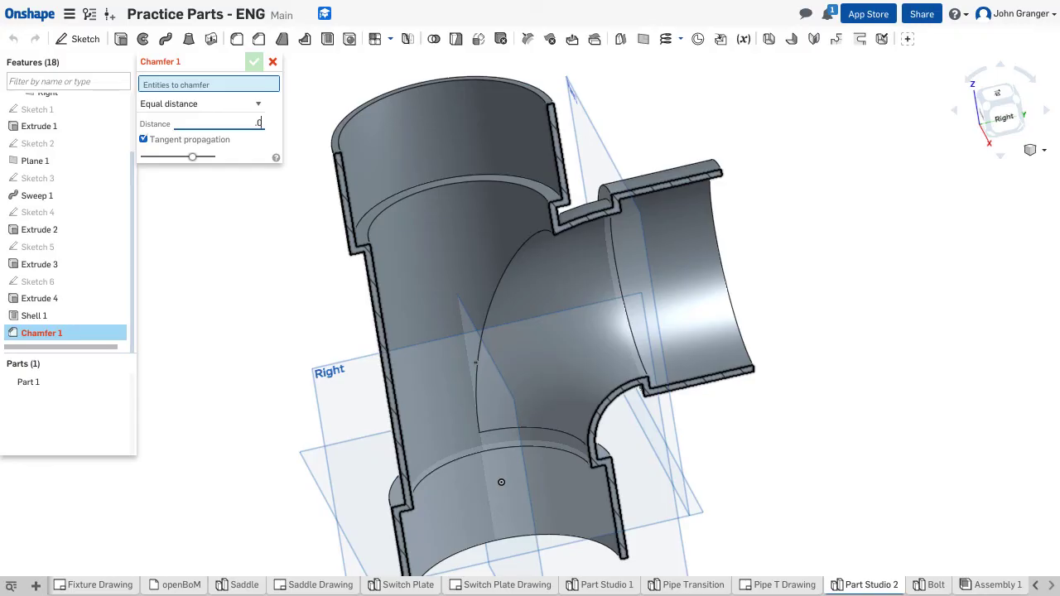
Chamfer the inner edges at both pipe ends and the branch by 0.0625 in
{"action": "type", "text": ".0625"}
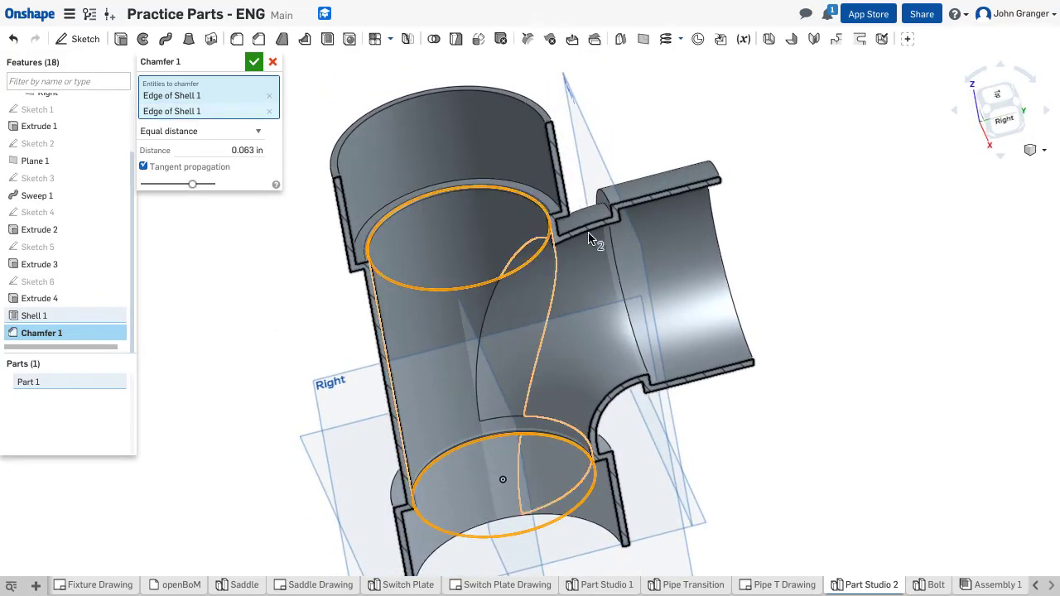
{"action": "left_click_drag", "start_coordinate": [588, 240], "coordinate": [671, 268]}
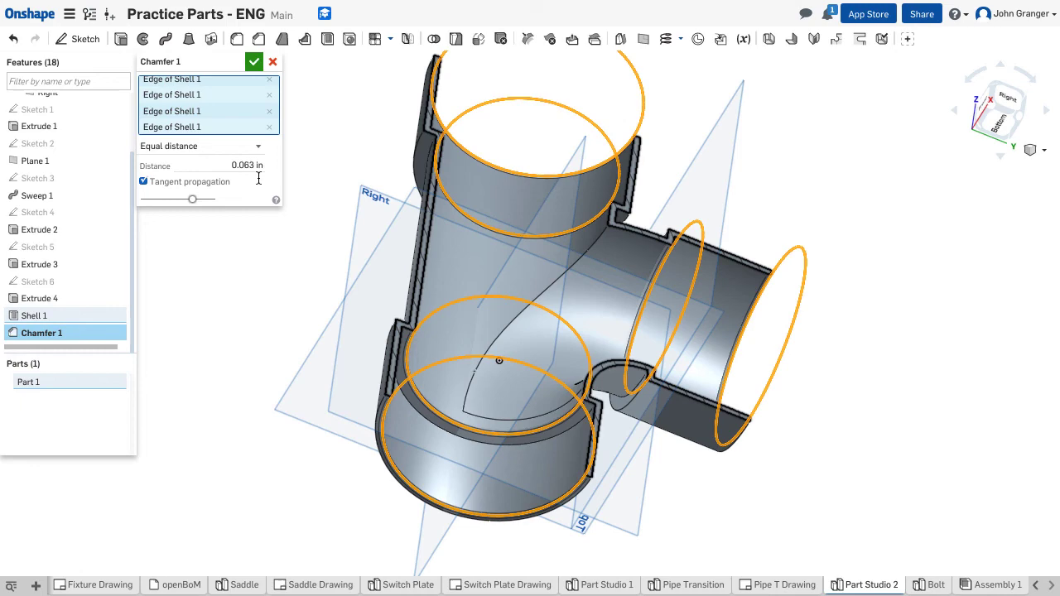
{"action": "left_click", "coordinate": [255, 61]}
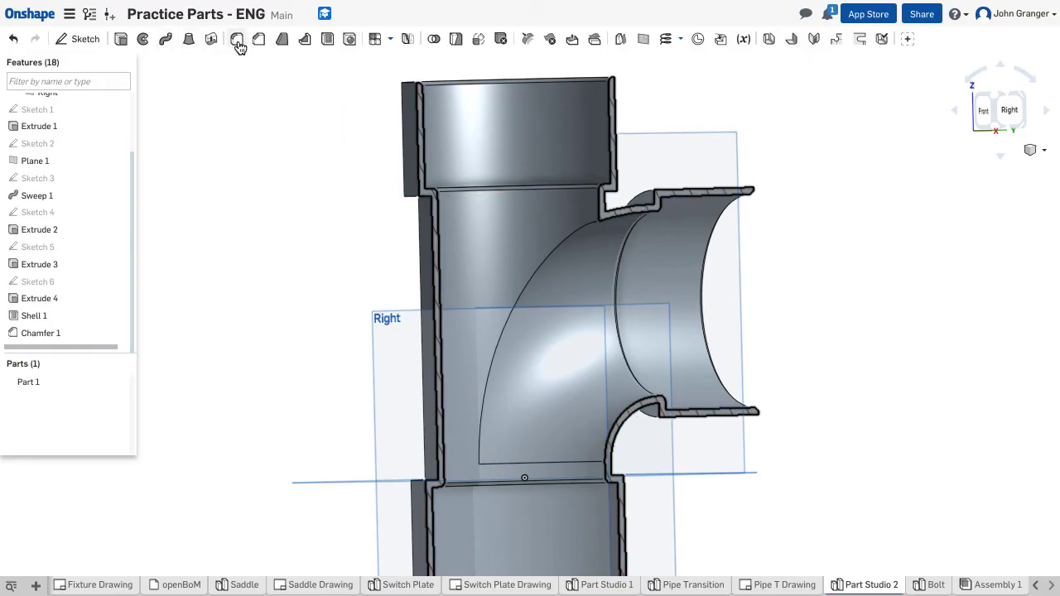
Fillet the flange-to-pipe and branch junction edges at 0.125 in radius
{"action": "left_click", "coordinate": [235, 39]}
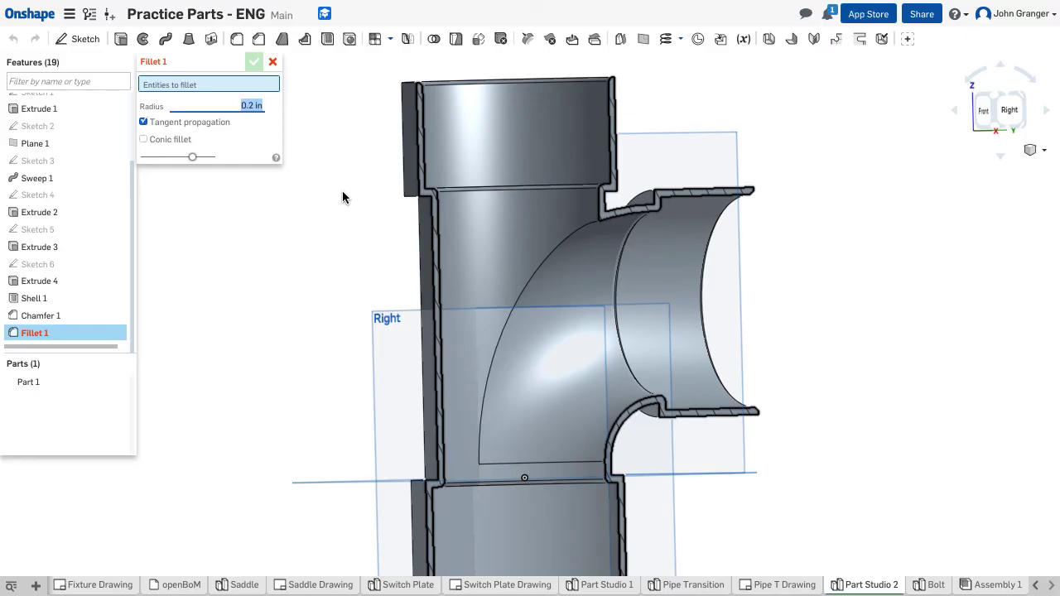
{"action": "type", "text": ".125"}
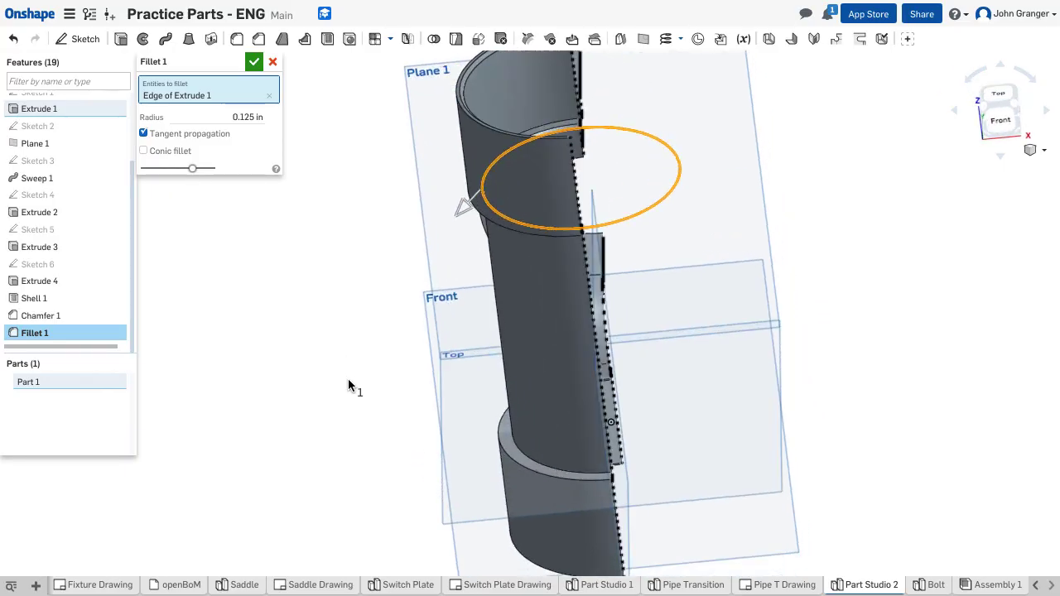
{"action": "left_click", "coordinate": [609, 423]}
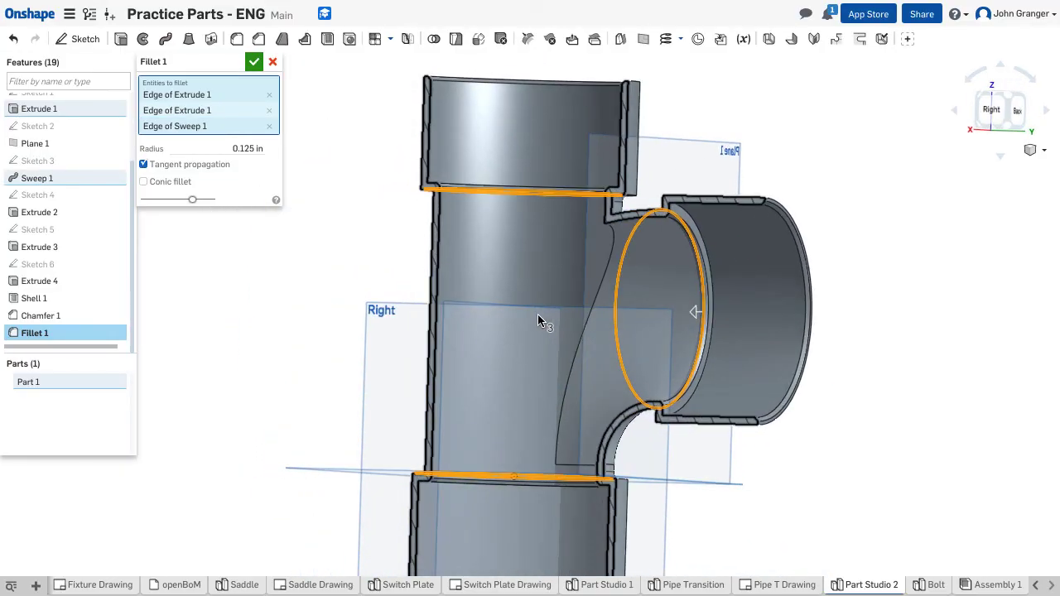
{"action": "left_click_drag", "start_coordinate": [538, 323], "coordinate": [364, 251]}
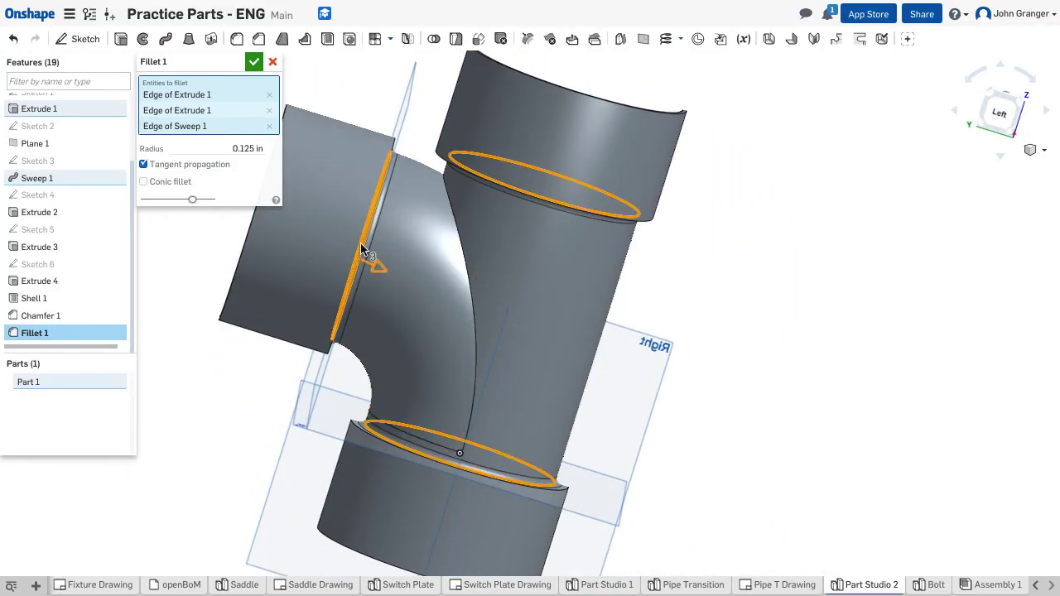
{"action": "left_click", "coordinate": [467, 252]}
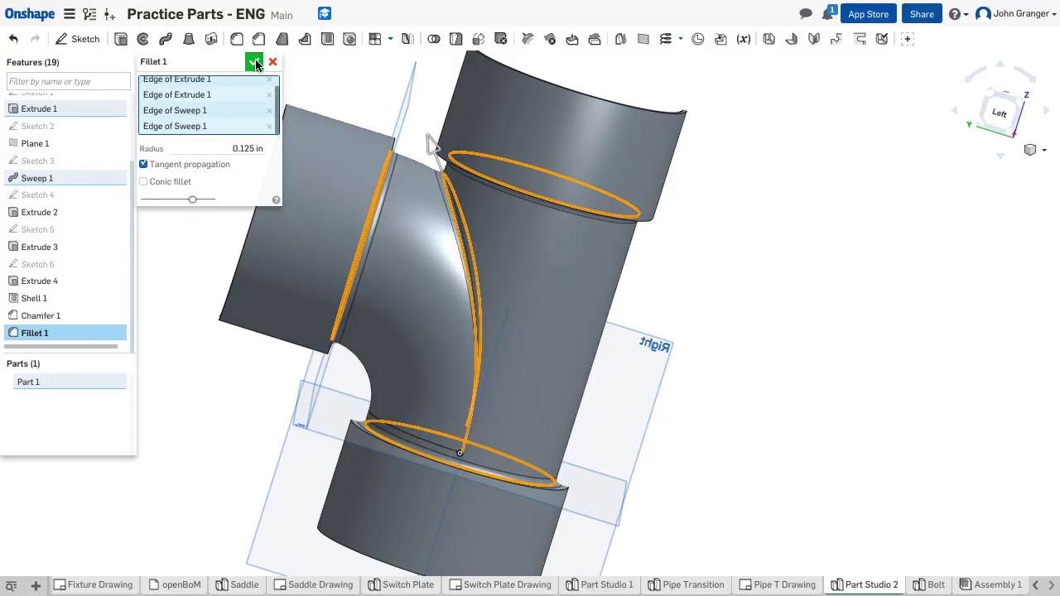
{"action": "left_click", "coordinate": [1034, 149]}
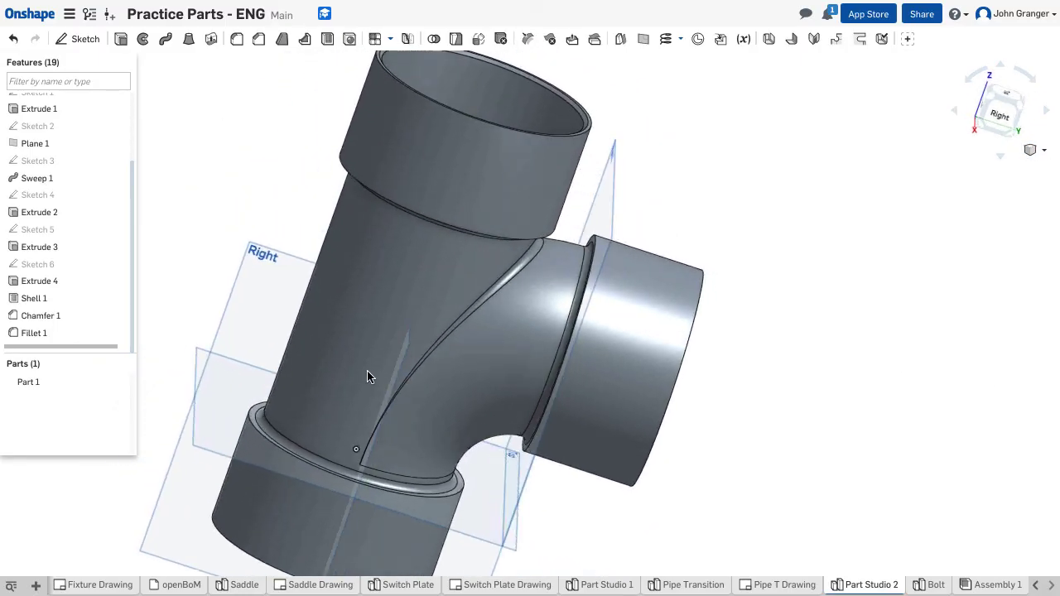
{"action": "left_click_drag", "start_coordinate": [368, 377], "coordinate": [381, 288]}
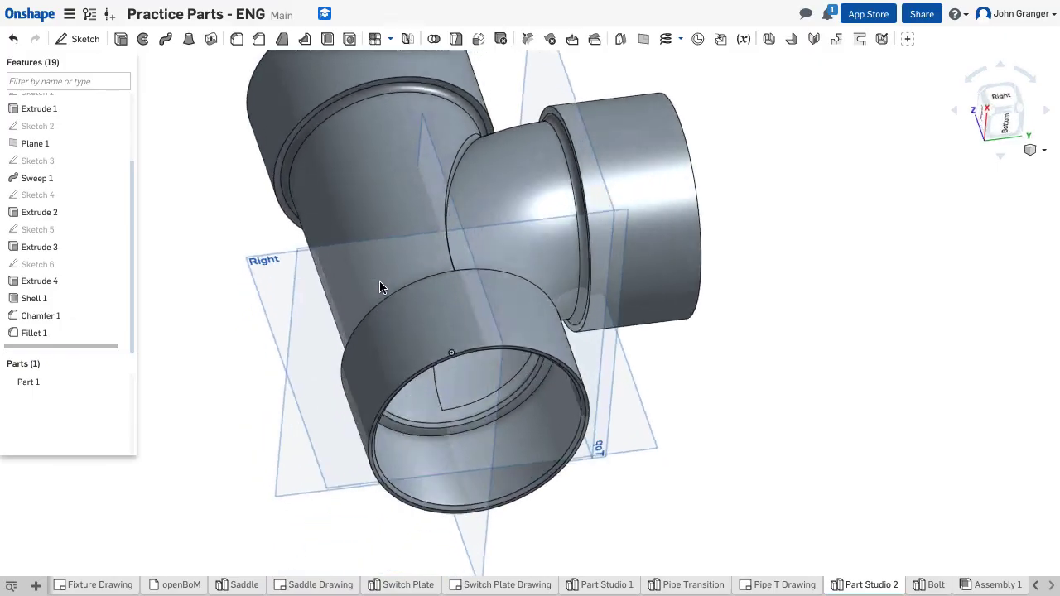